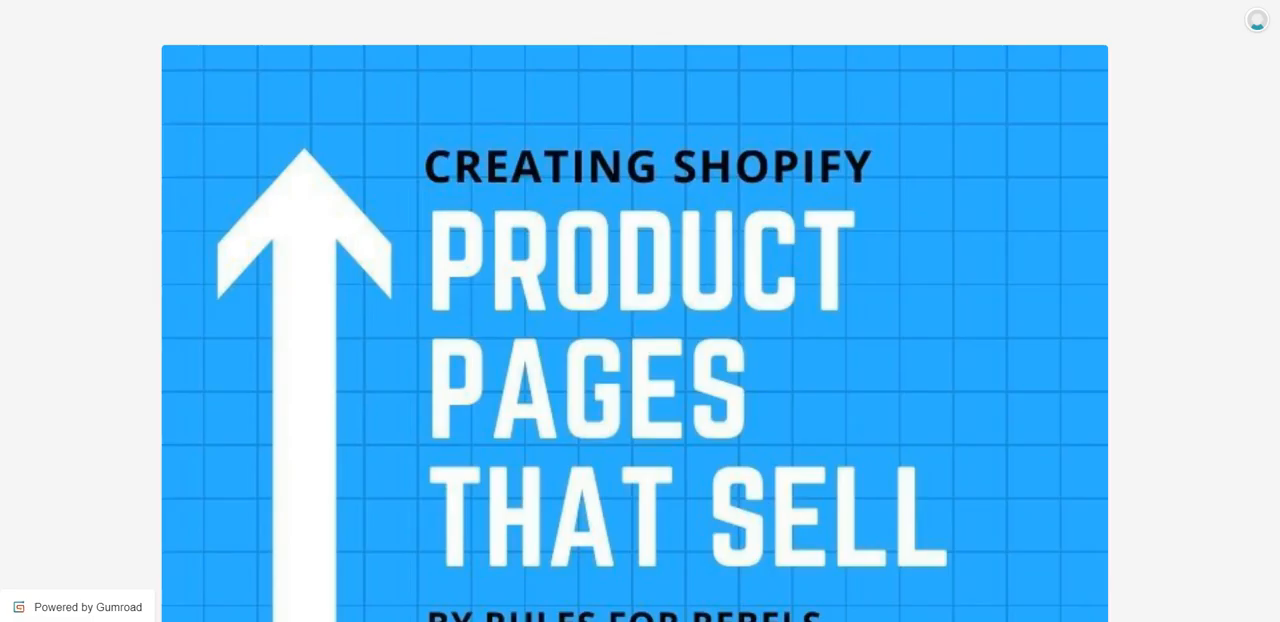
Scroll the listing past feature highlights and the About section down to the Media gallery screenshots.
scroll(down, 3)
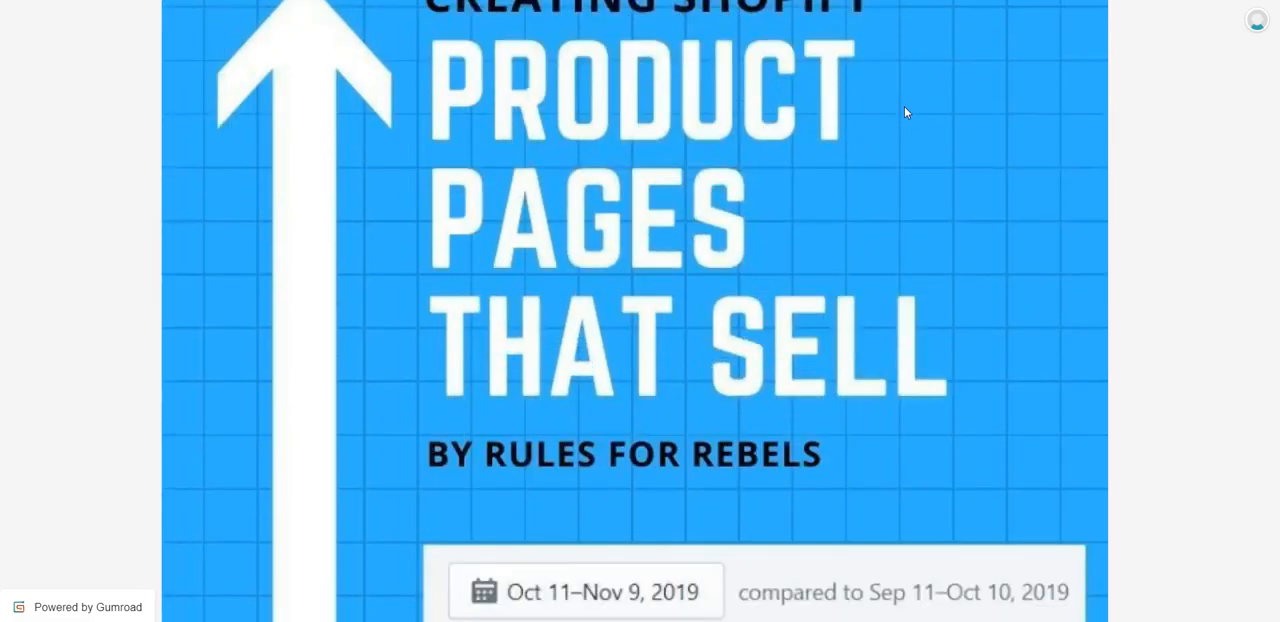
scroll(down, 3)
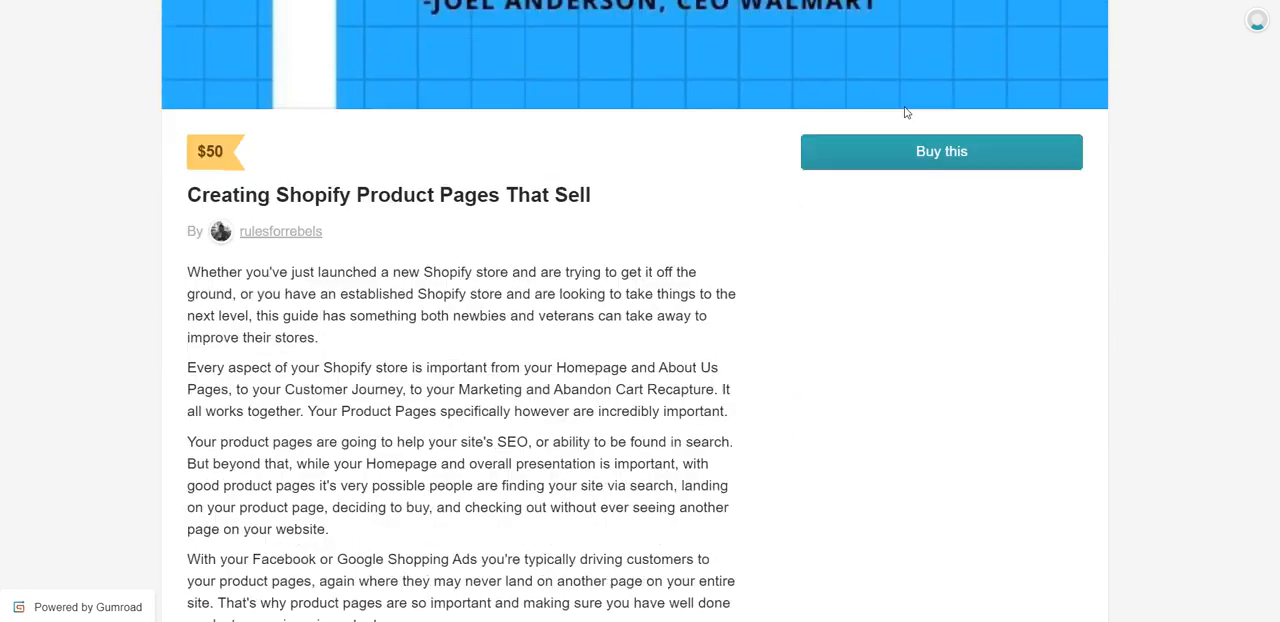
scroll(down, 3)
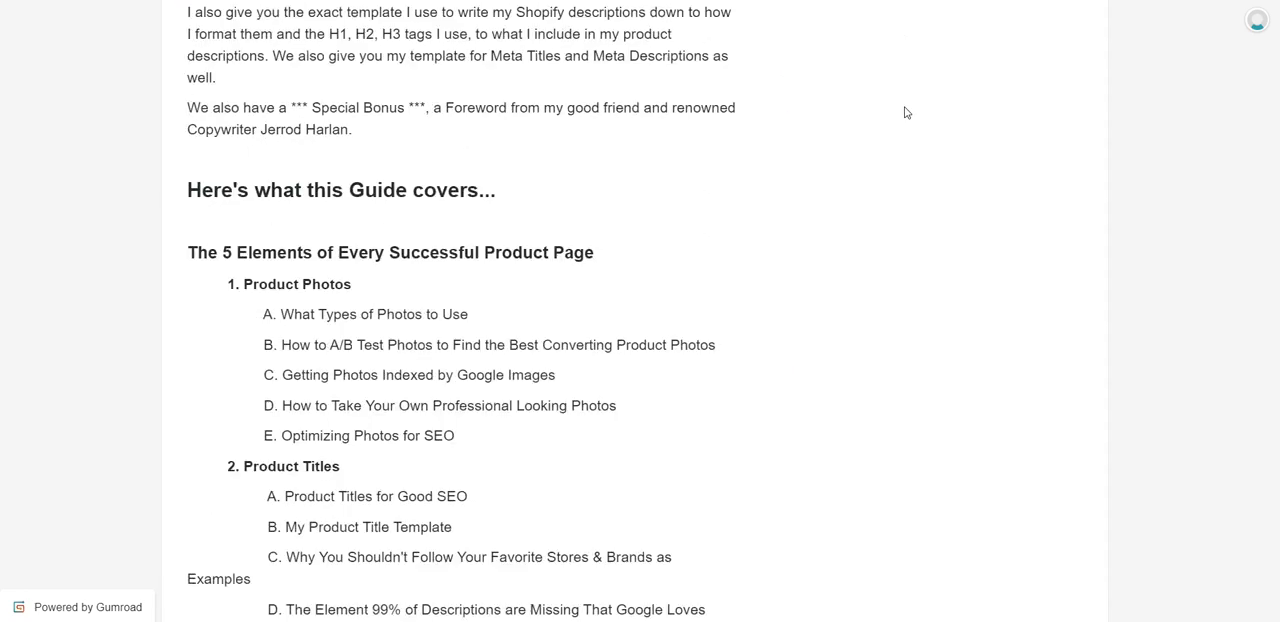
scroll(down, 3)
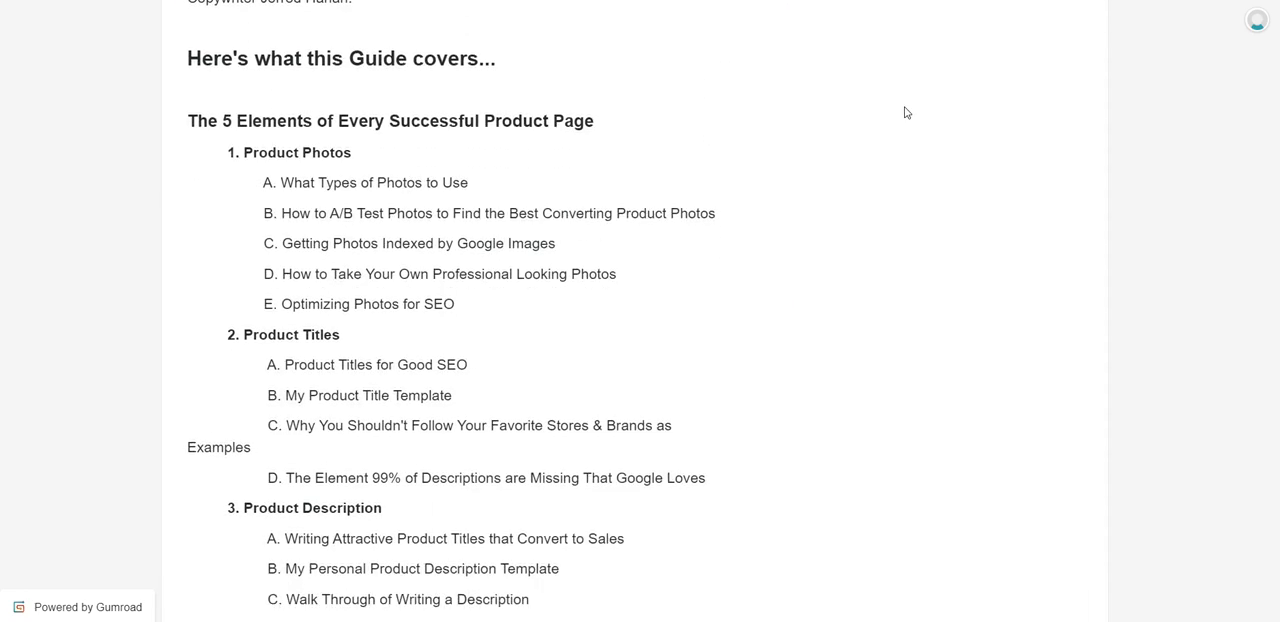
scroll(down, 3)
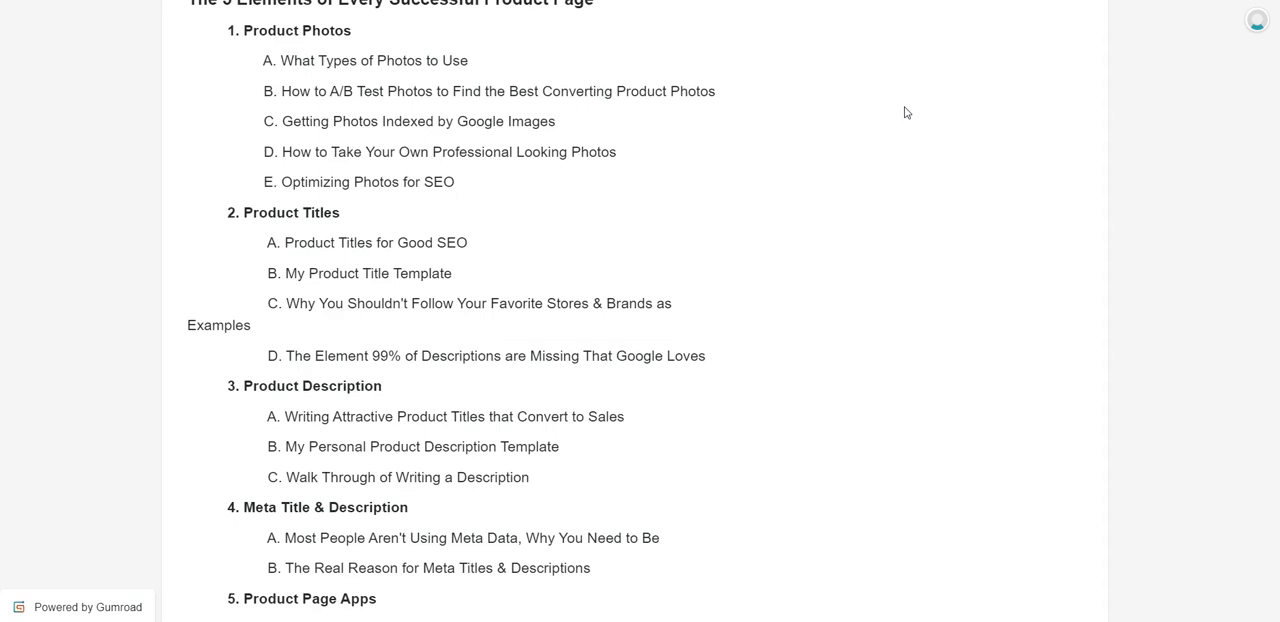
scroll(up, 3)
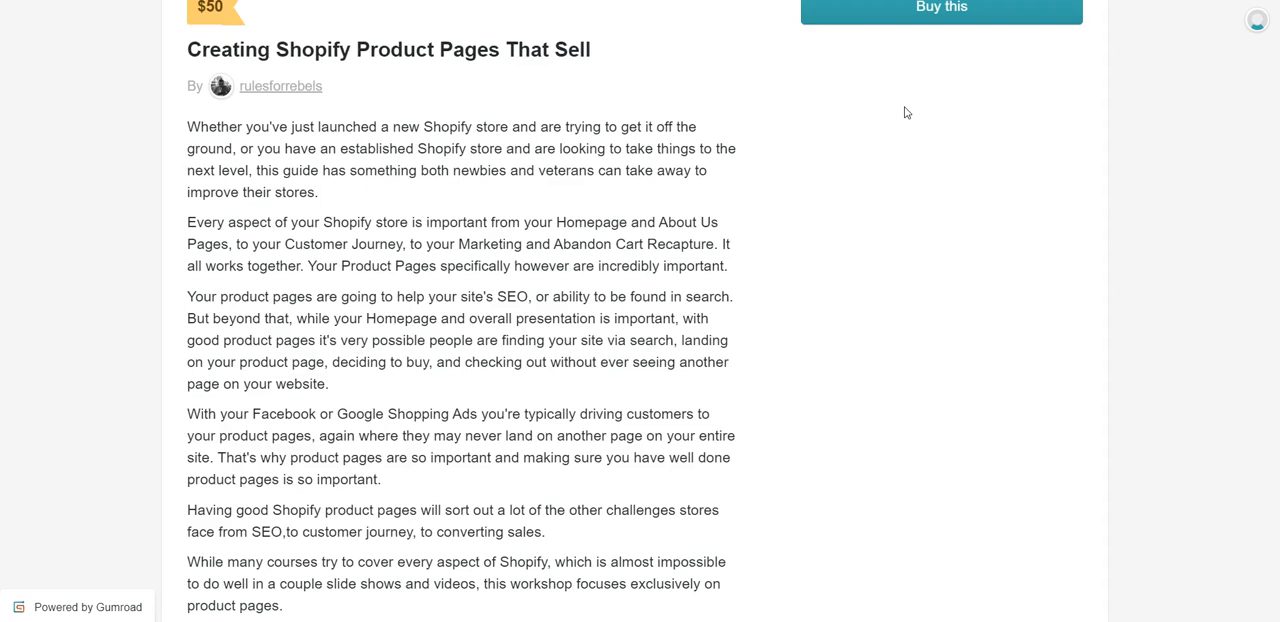
scroll(down, 3)
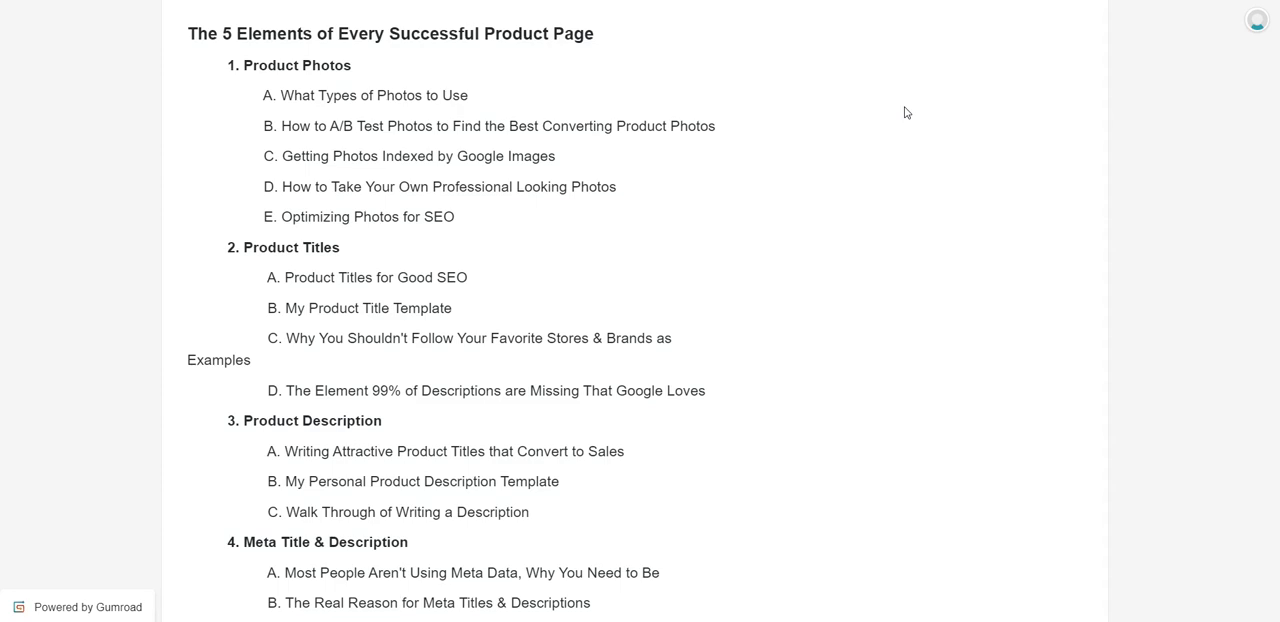
scroll(down, 3)
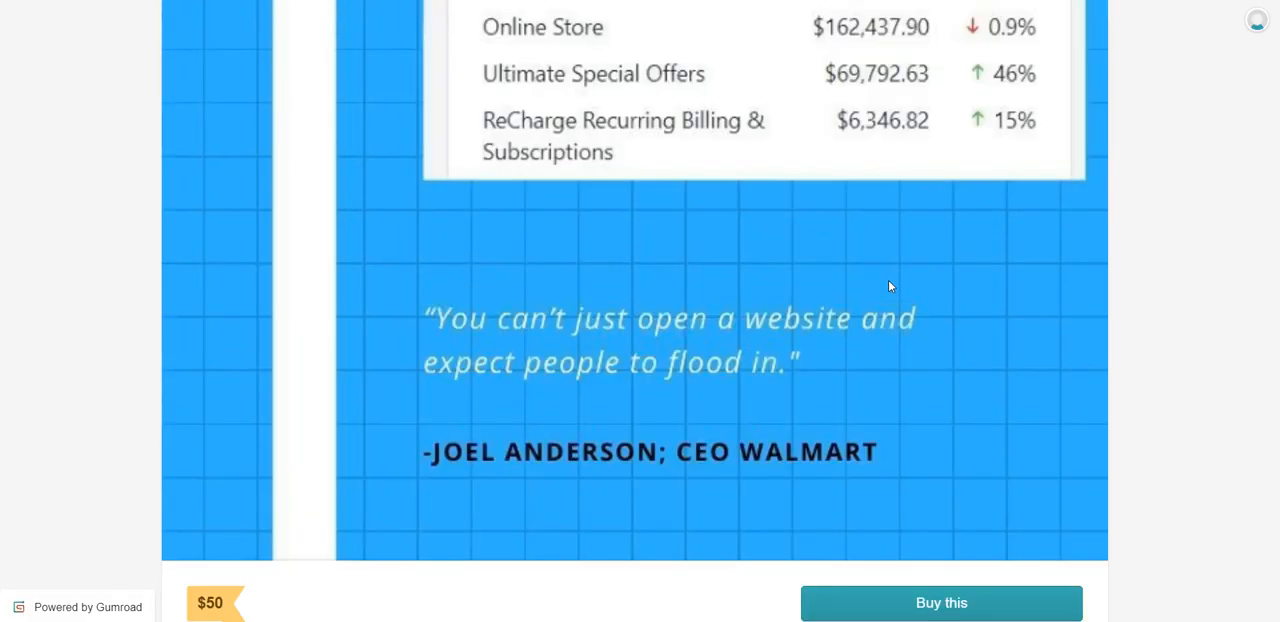
scroll(up, 3)
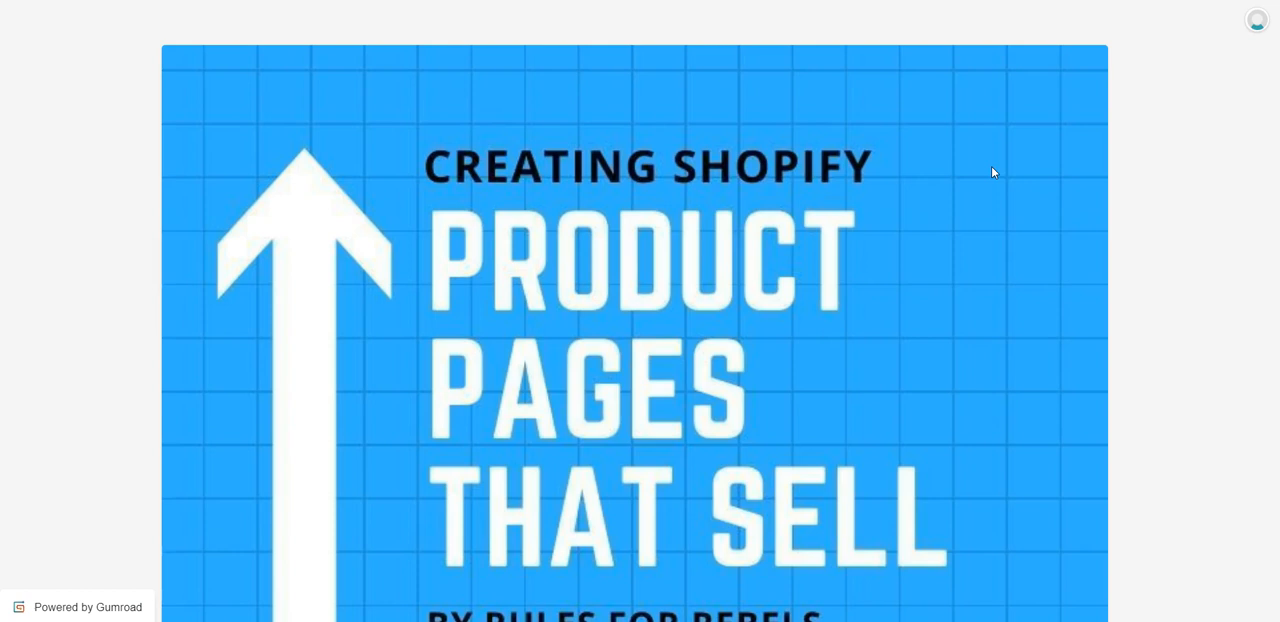
scroll(down, 3)
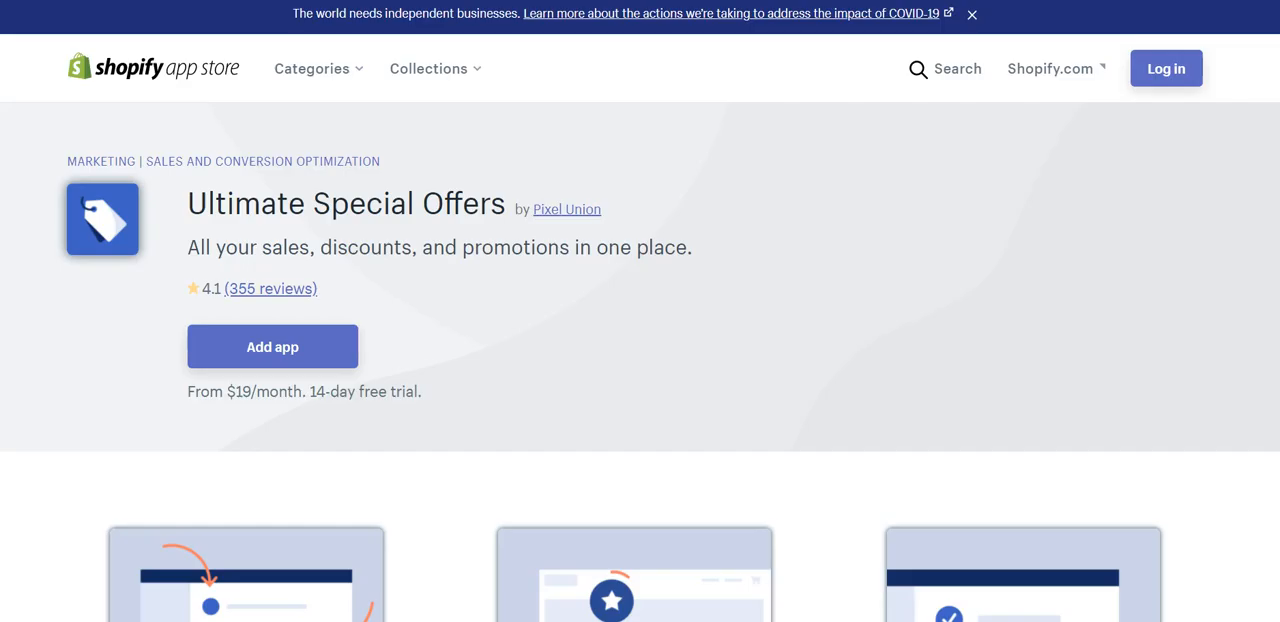
mouse_move(784, 276)
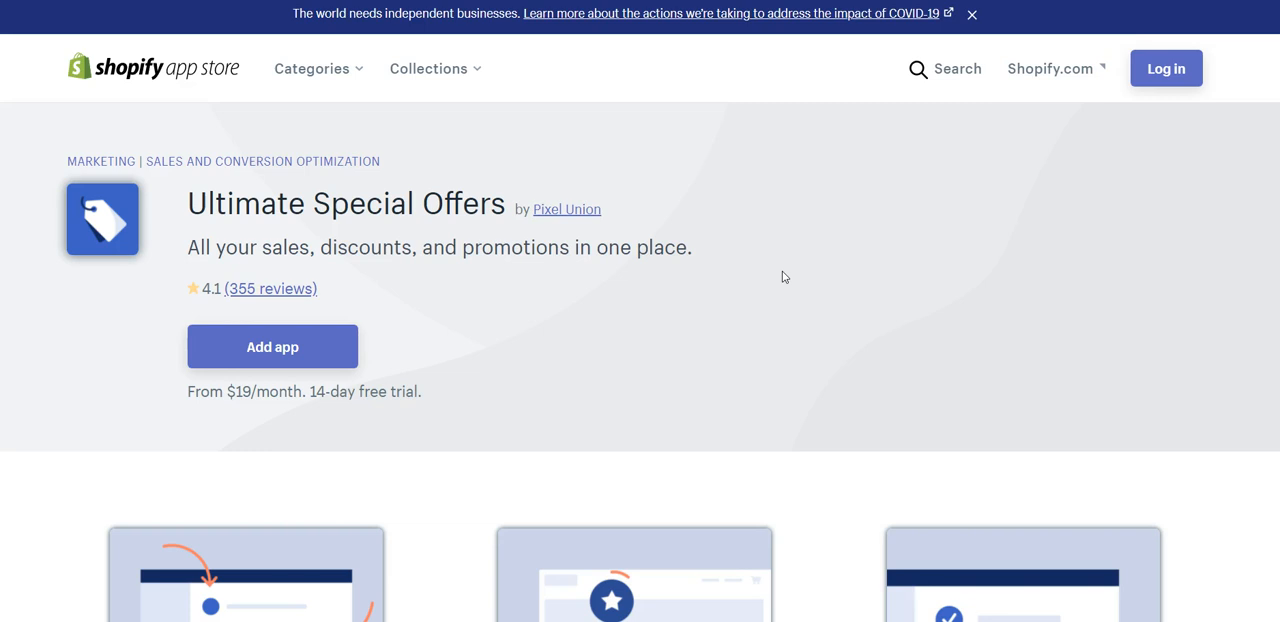
mouse_move(978, 370)
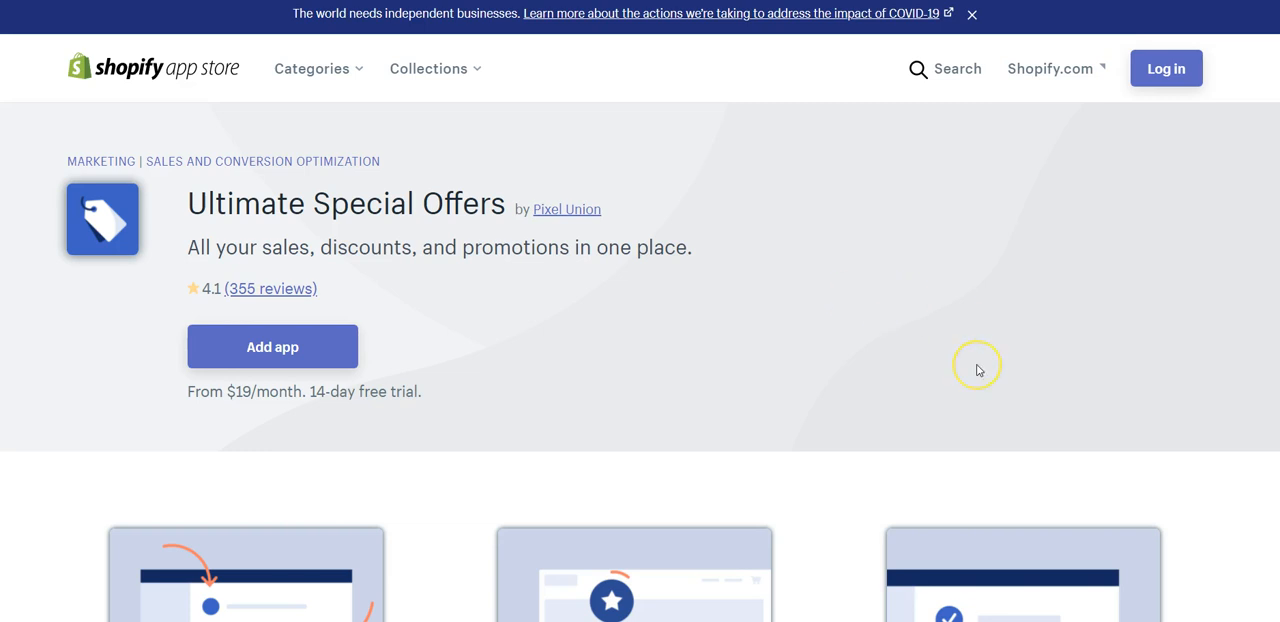
scroll(down, 3)
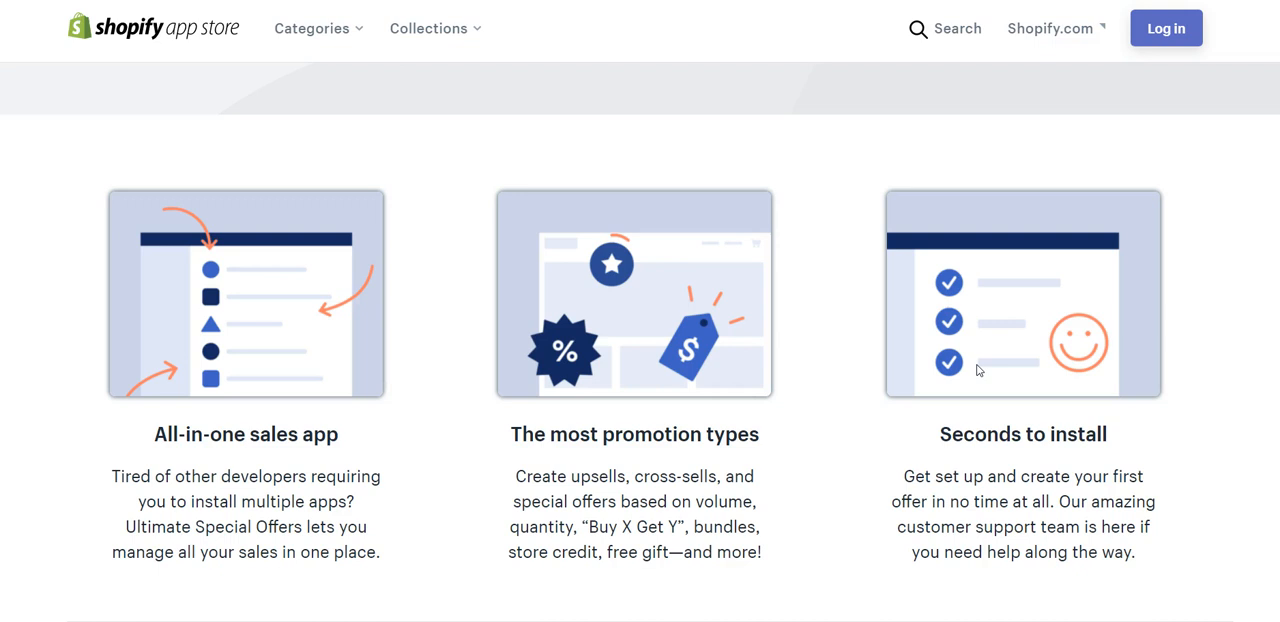
scroll(down, 3)
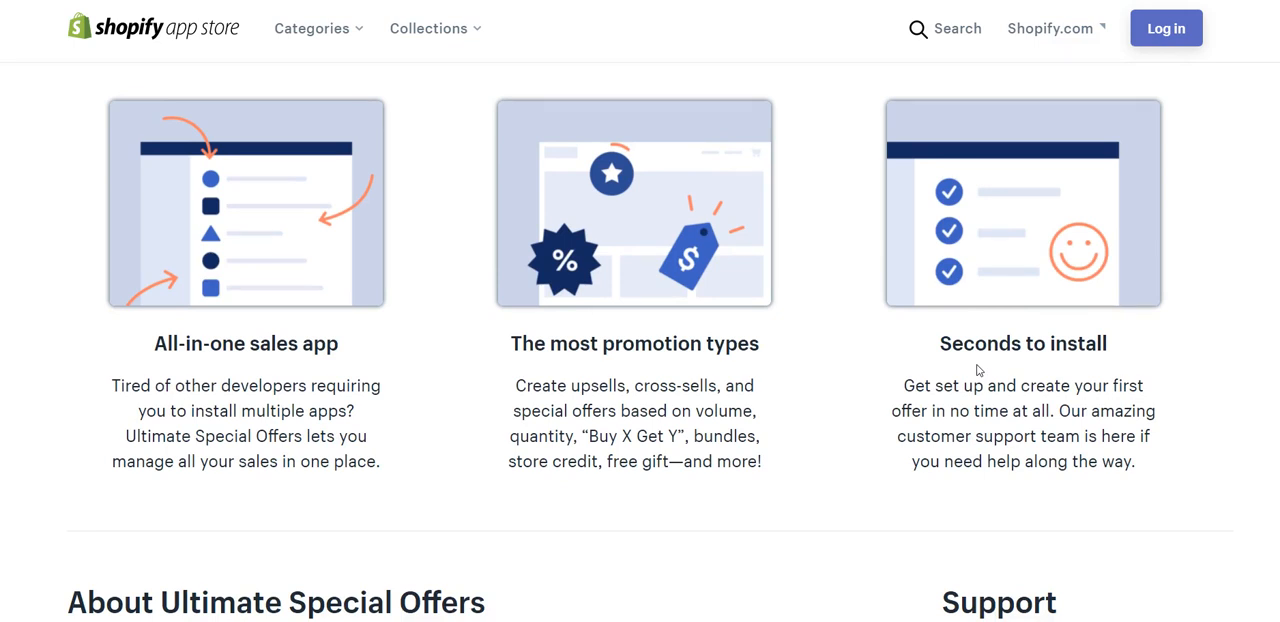
scroll(down, 3)
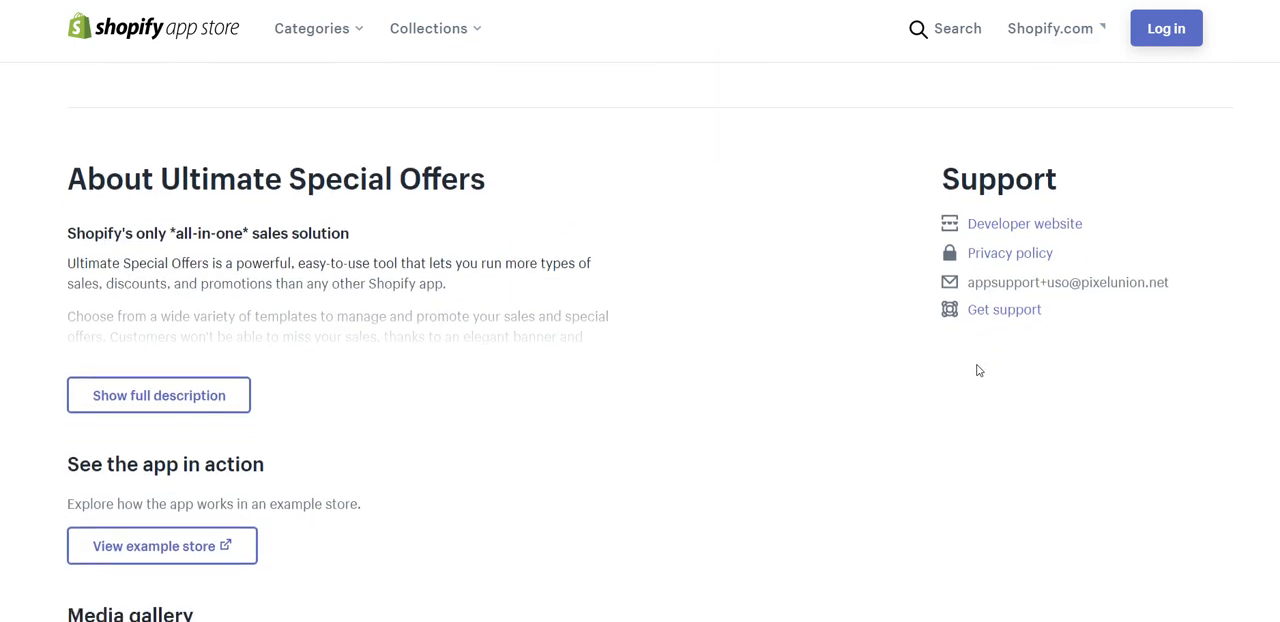
scroll(down, 3)
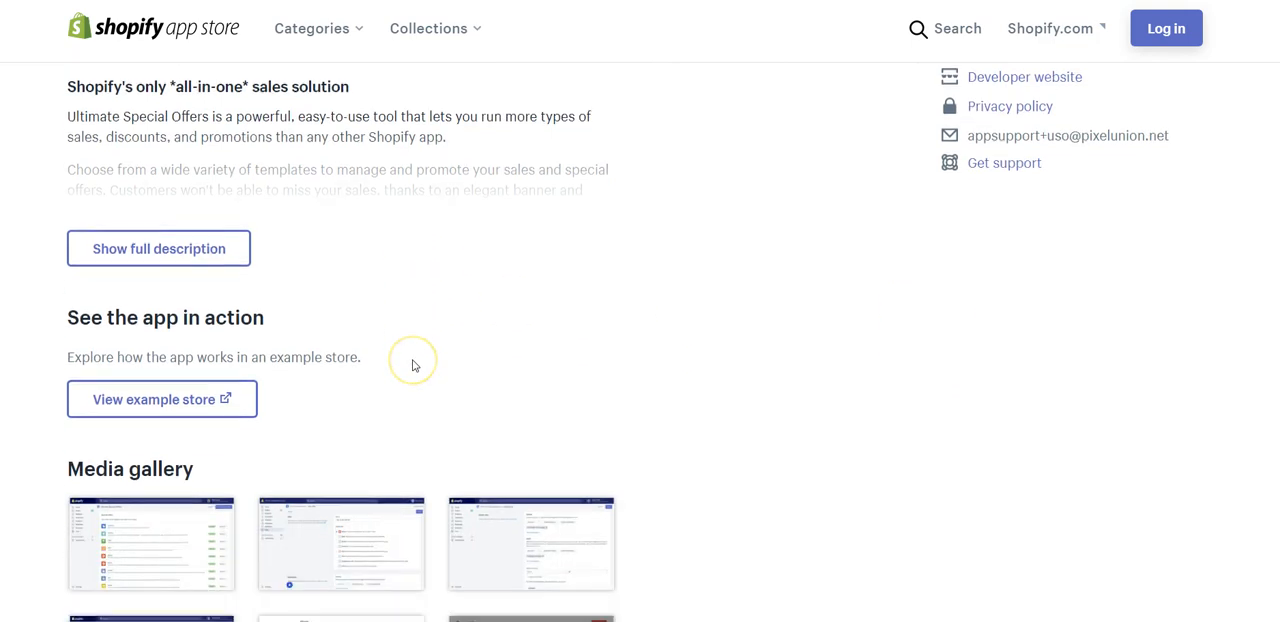
scroll(down, 3)
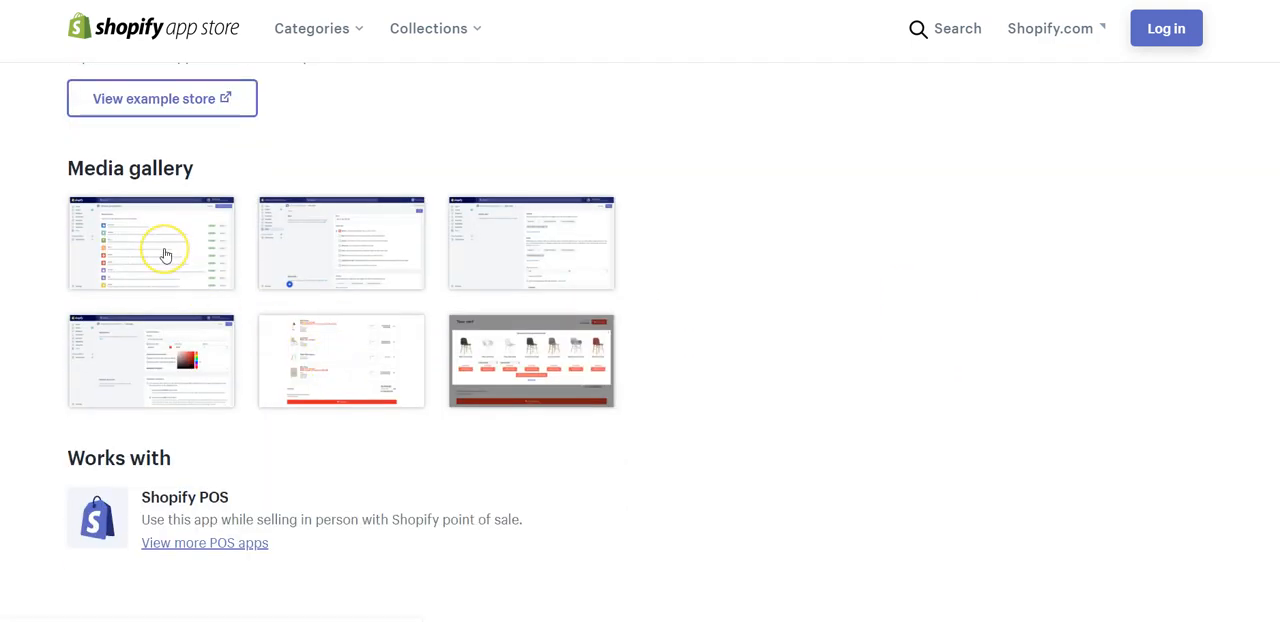
Enlarge the first gallery screenshot and advance to the new-offer form showing BOGO, bulk and bundle types.
click(152, 242)
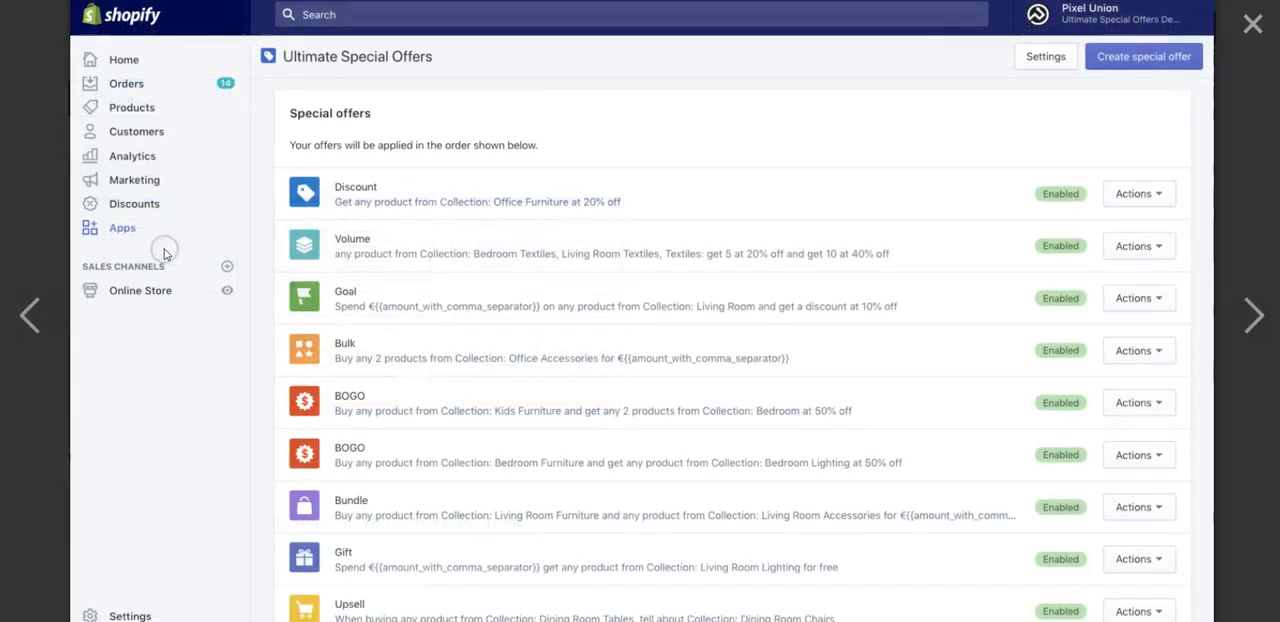
mouse_move(436, 180)
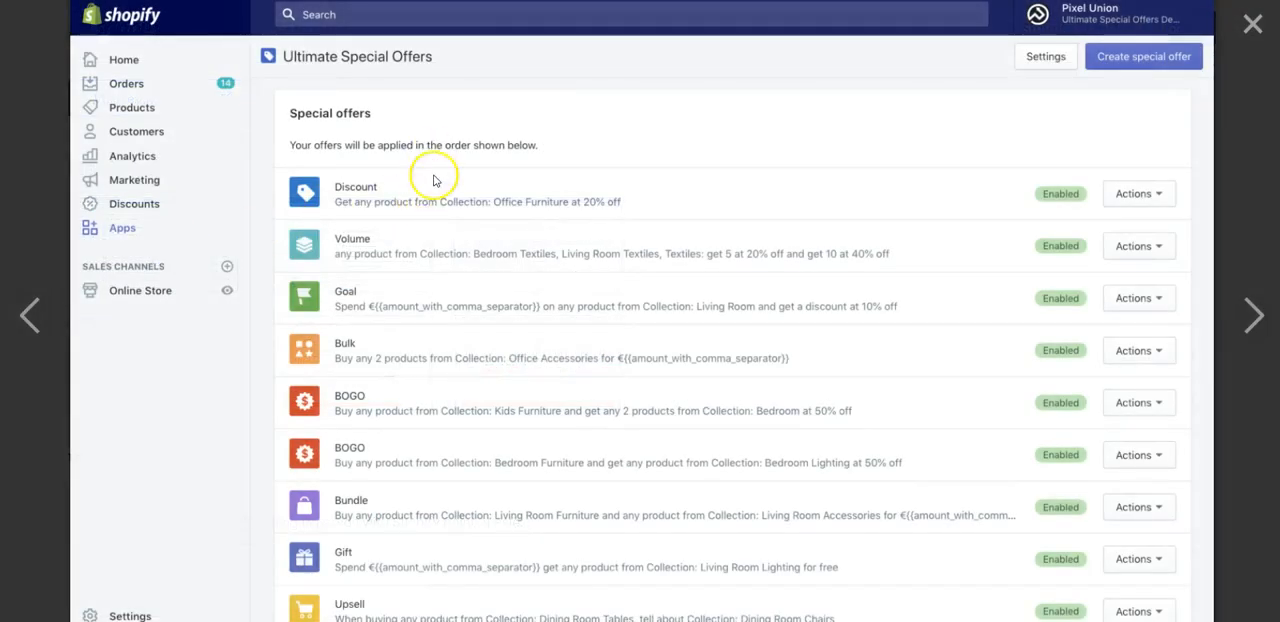
mouse_move(540, 324)
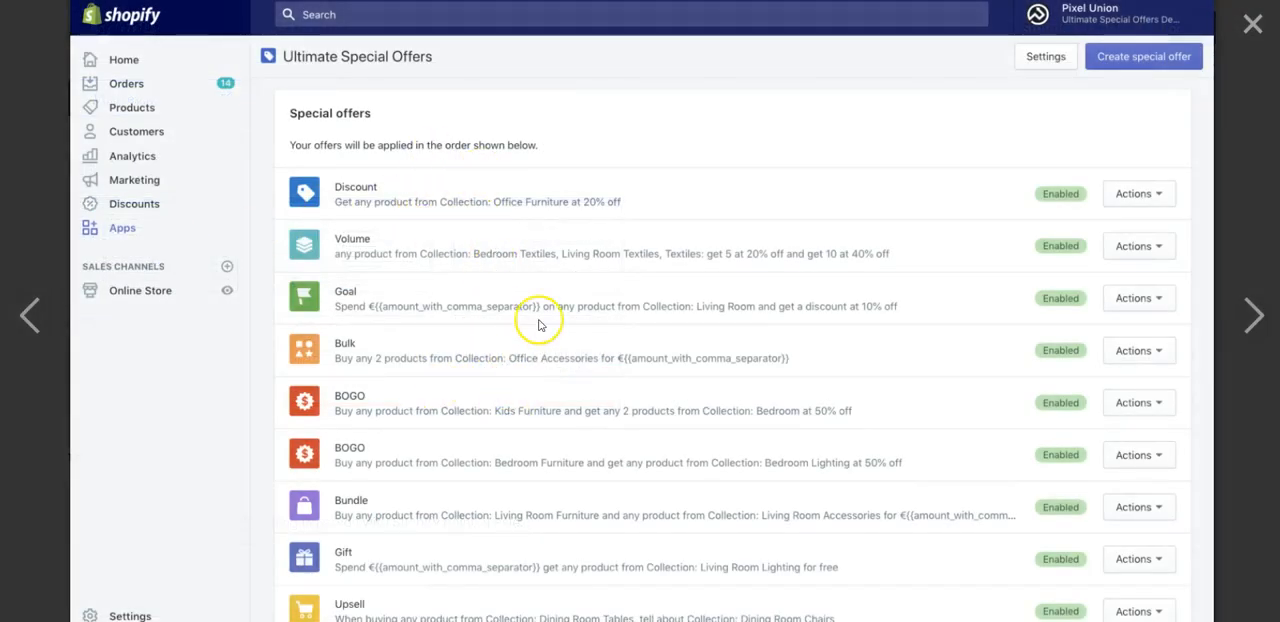
mouse_move(1052, 110)
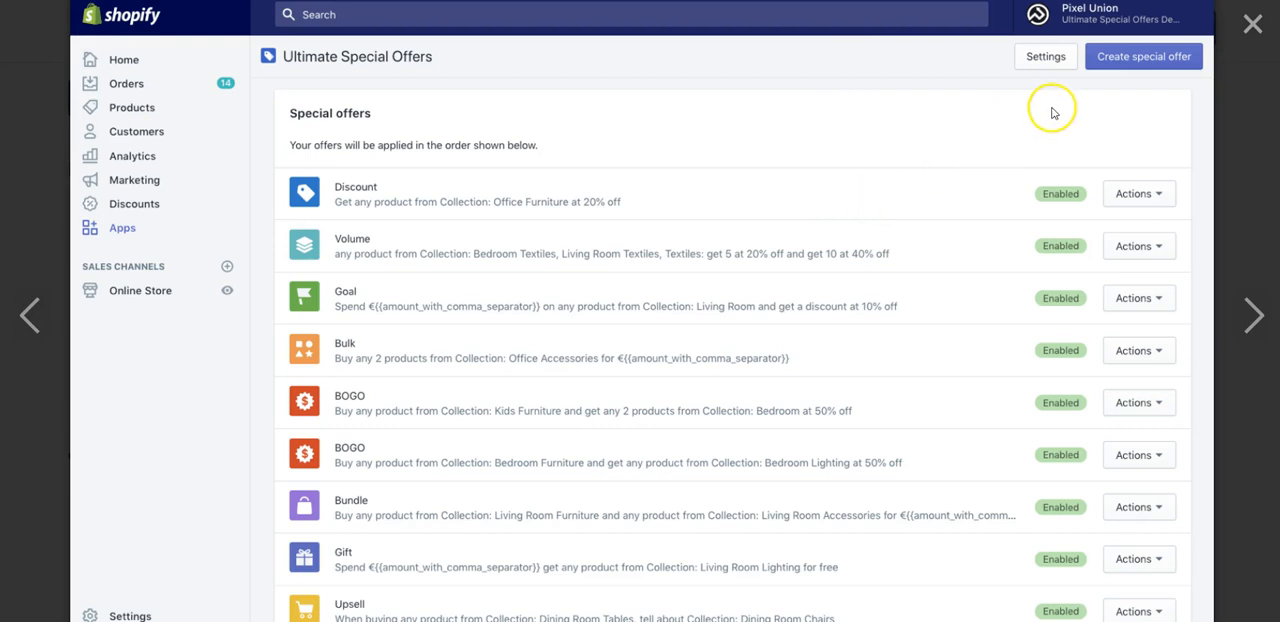
mouse_move(1150, 56)
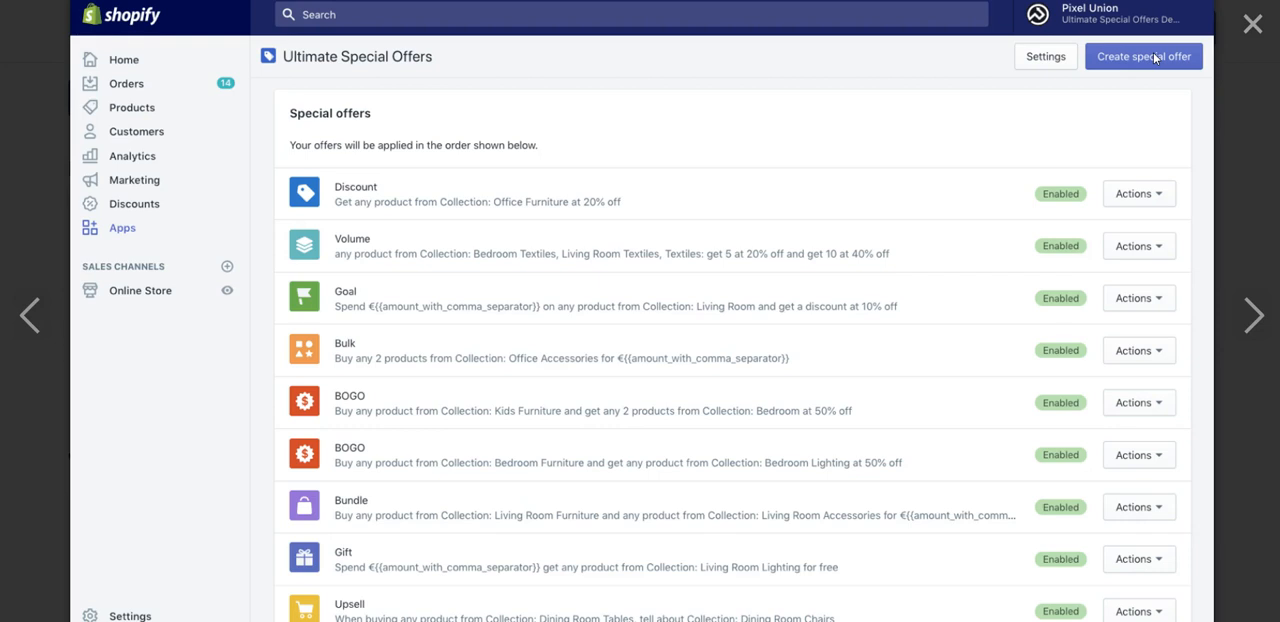
mouse_move(1132, 130)
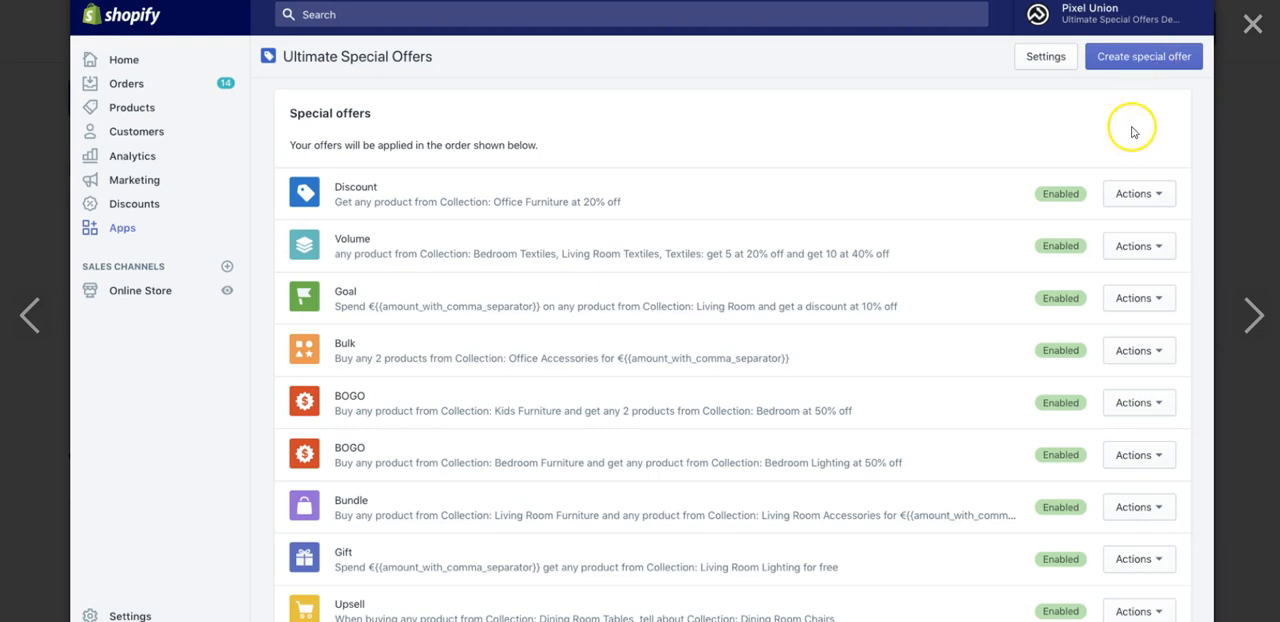
mouse_move(1156, 194)
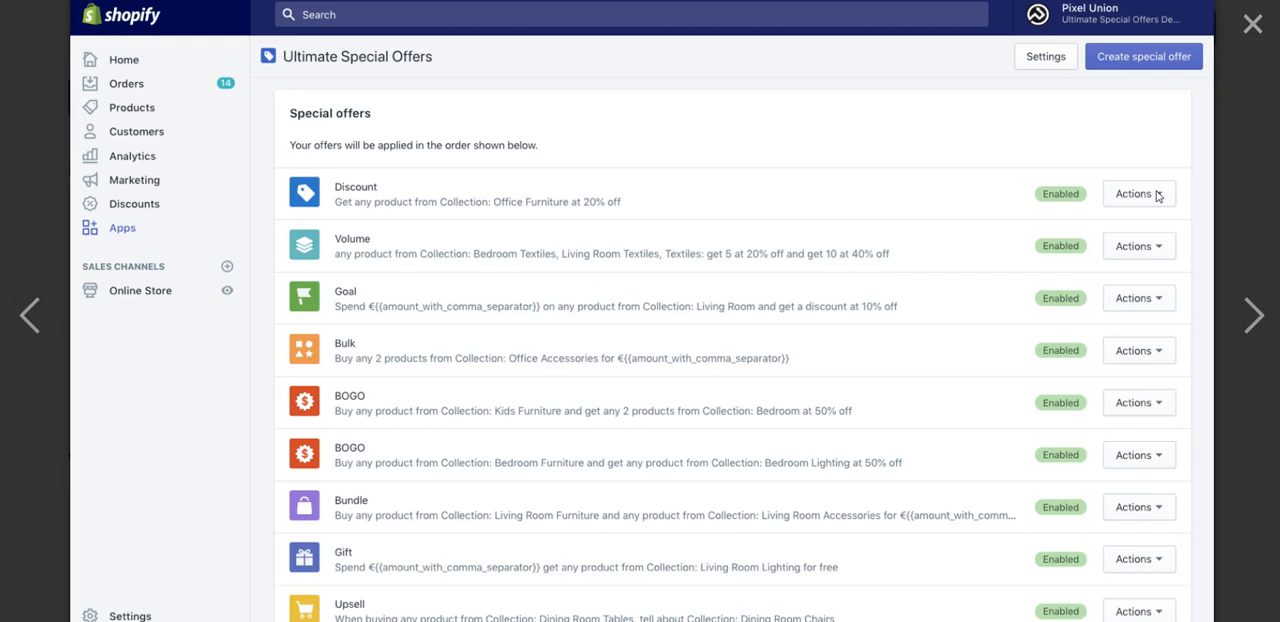
mouse_move(412, 184)
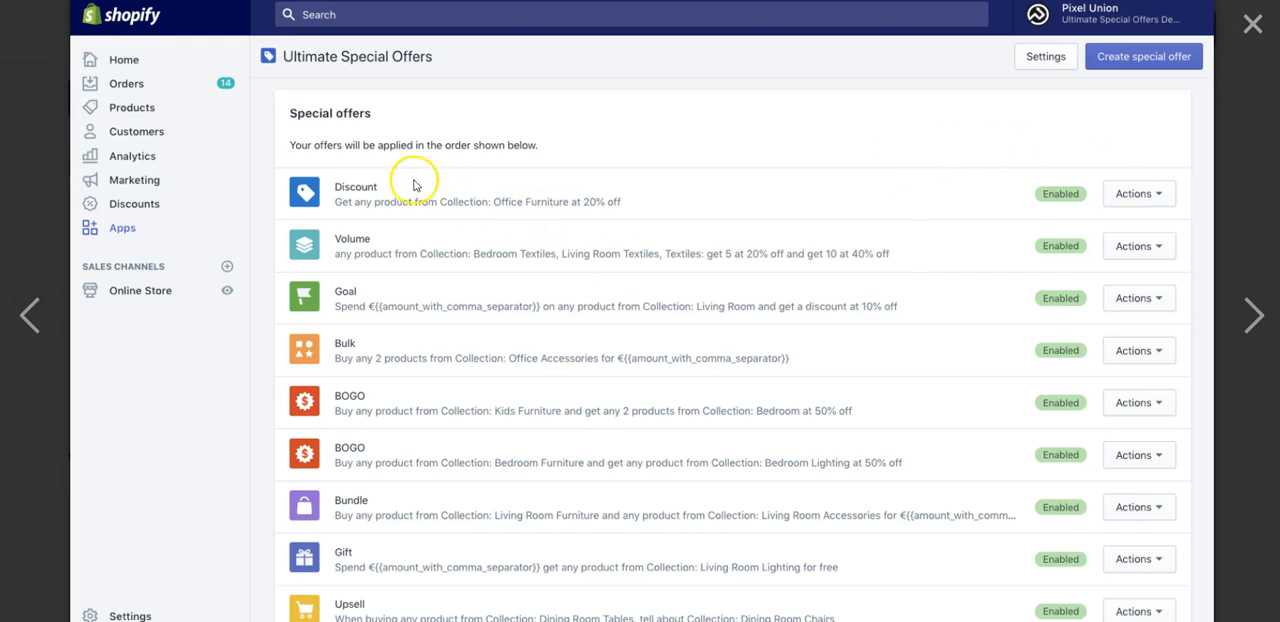
mouse_move(398, 246)
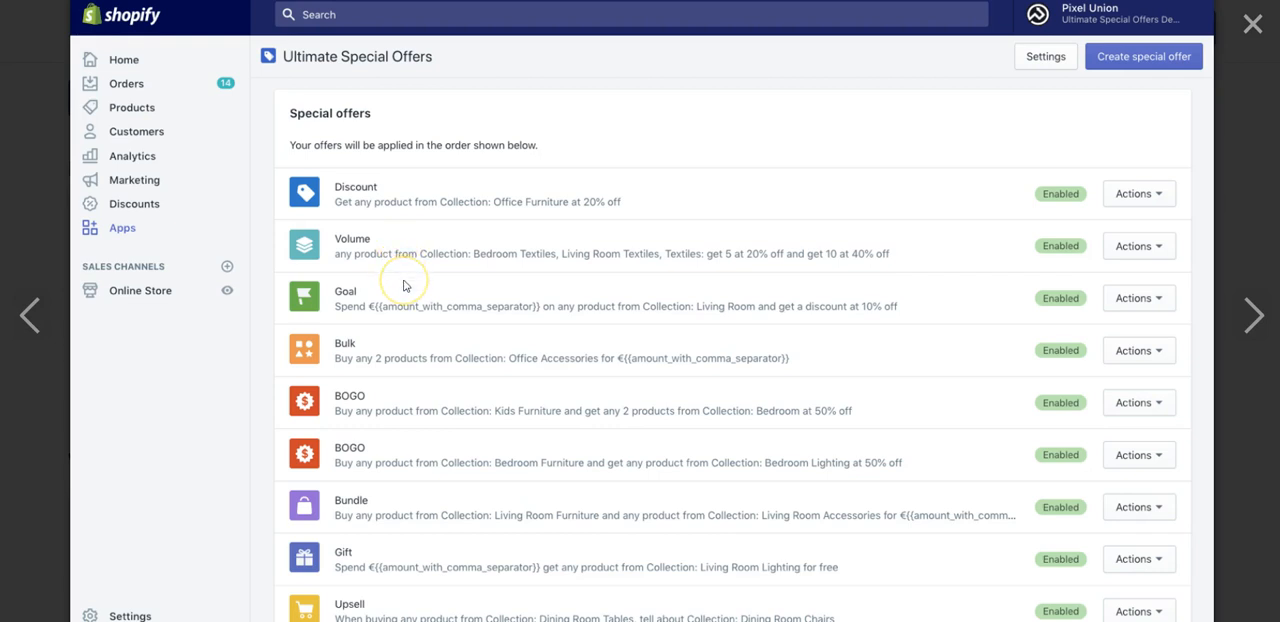
mouse_move(404, 284)
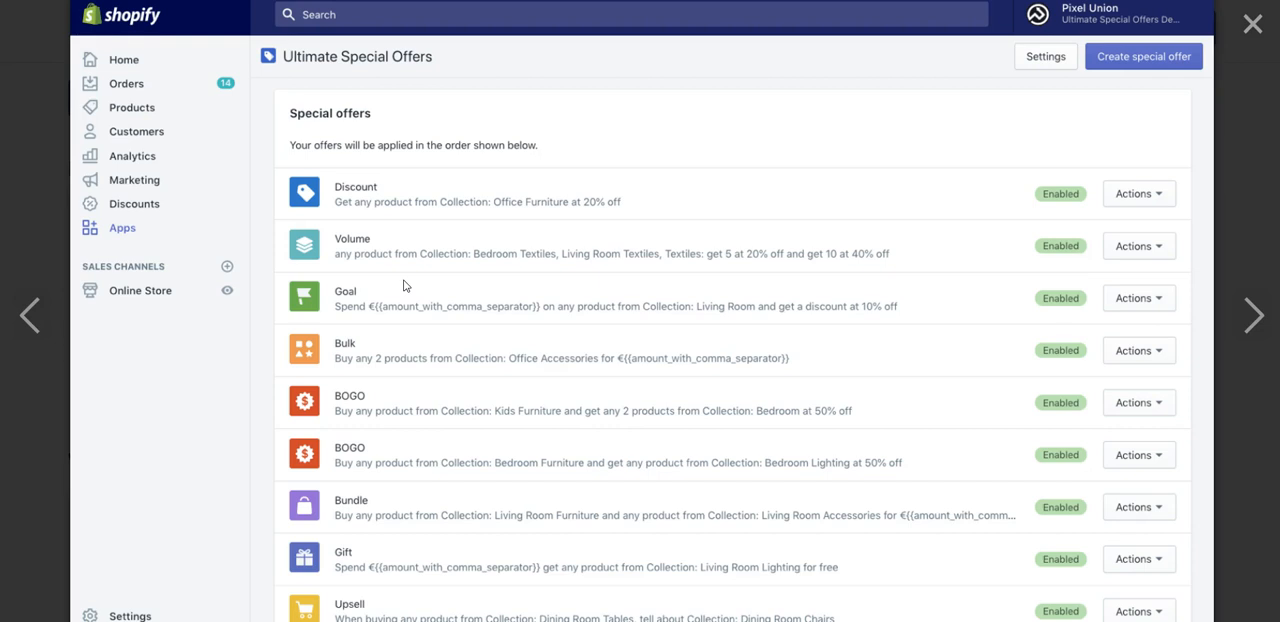
mouse_move(440, 334)
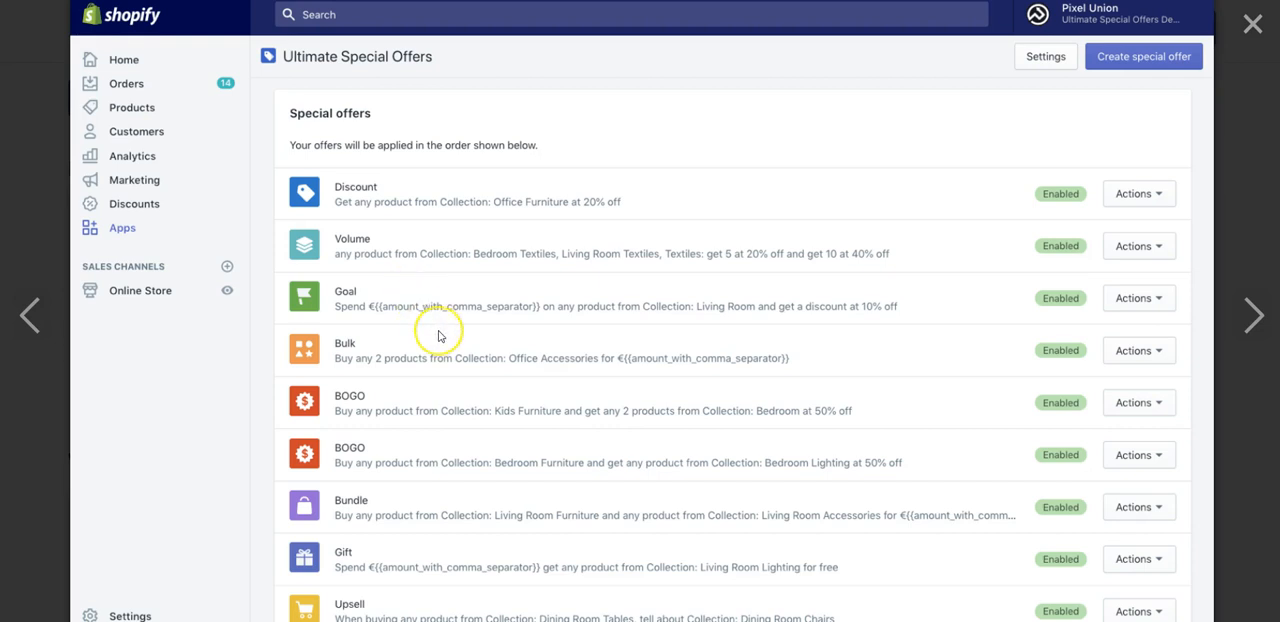
mouse_move(438, 334)
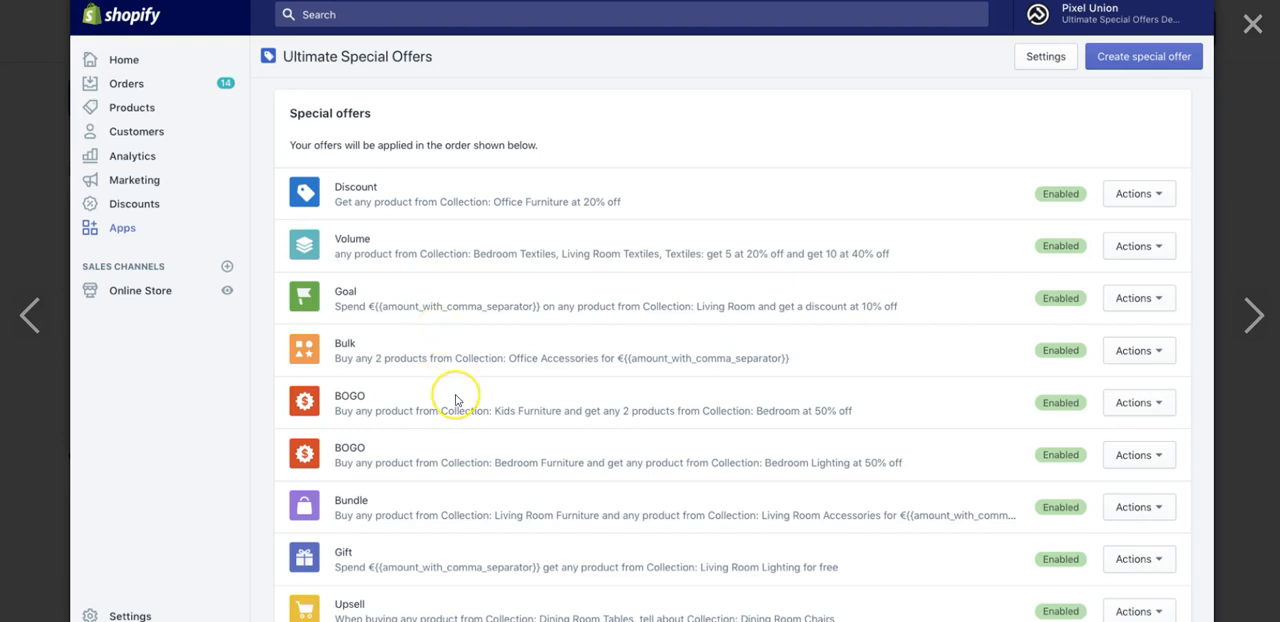
mouse_move(456, 400)
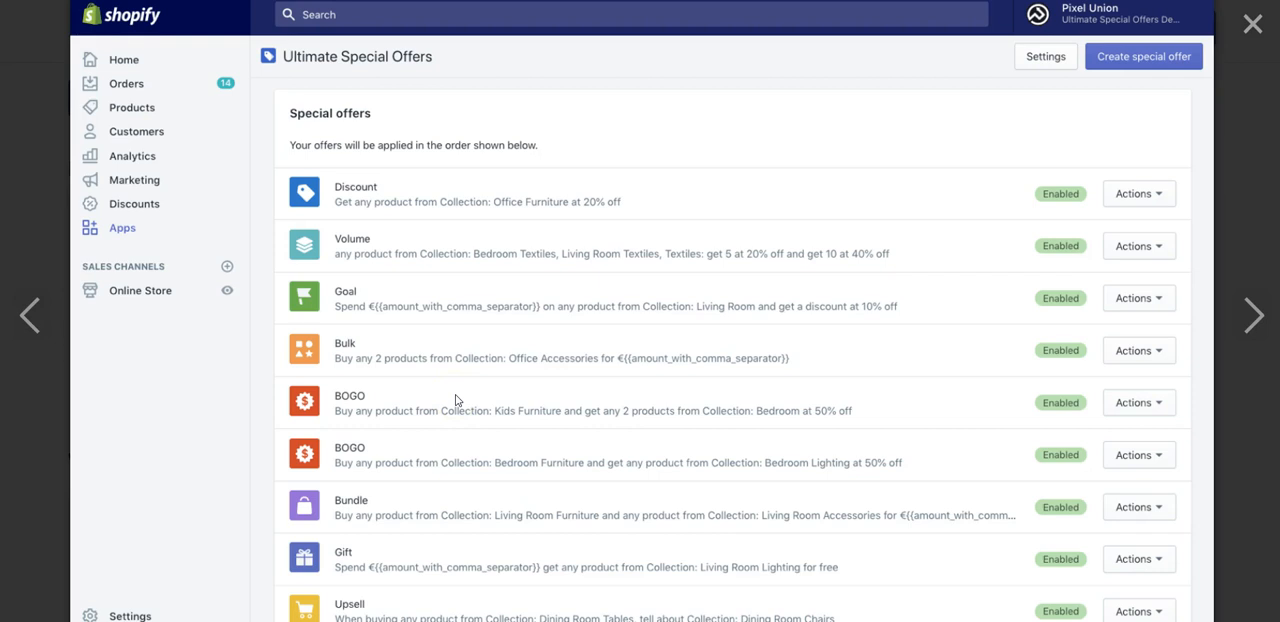
mouse_move(472, 484)
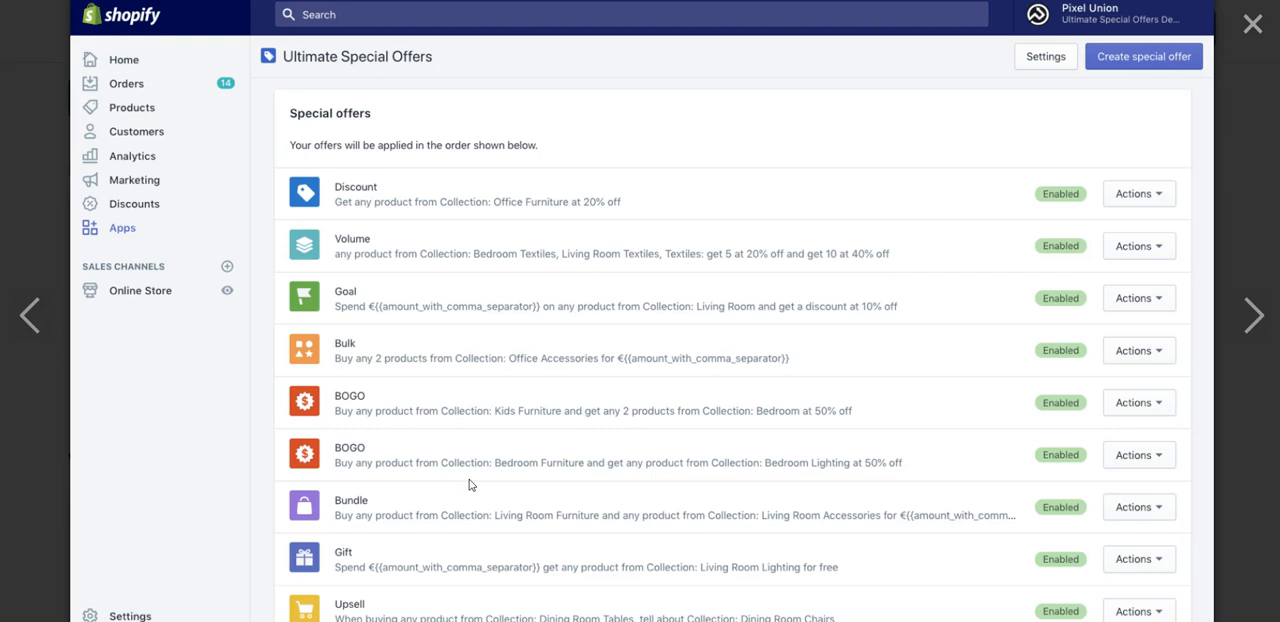
mouse_move(1260, 354)
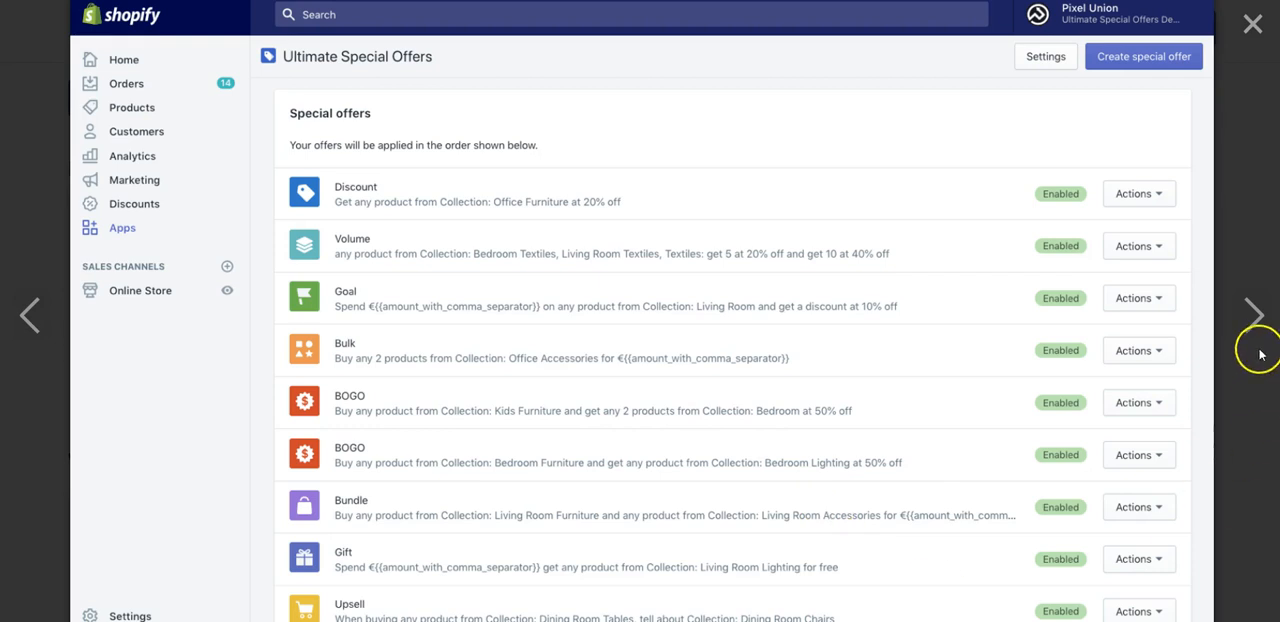
mouse_move(1256, 310)
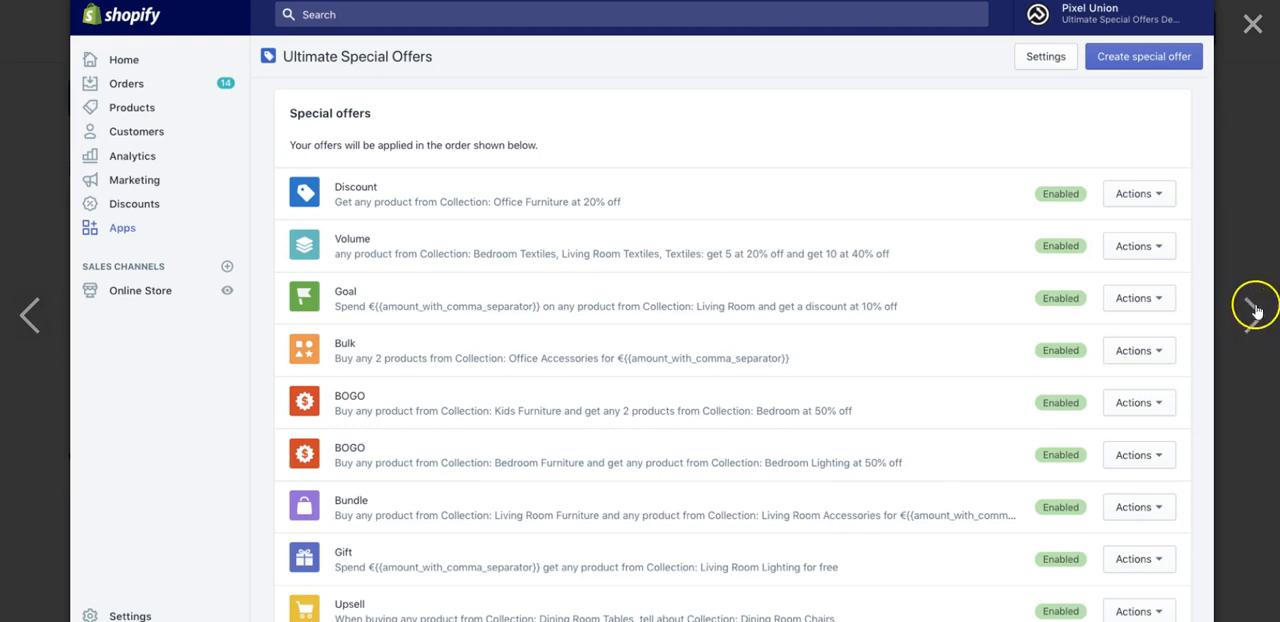
click(1144, 56)
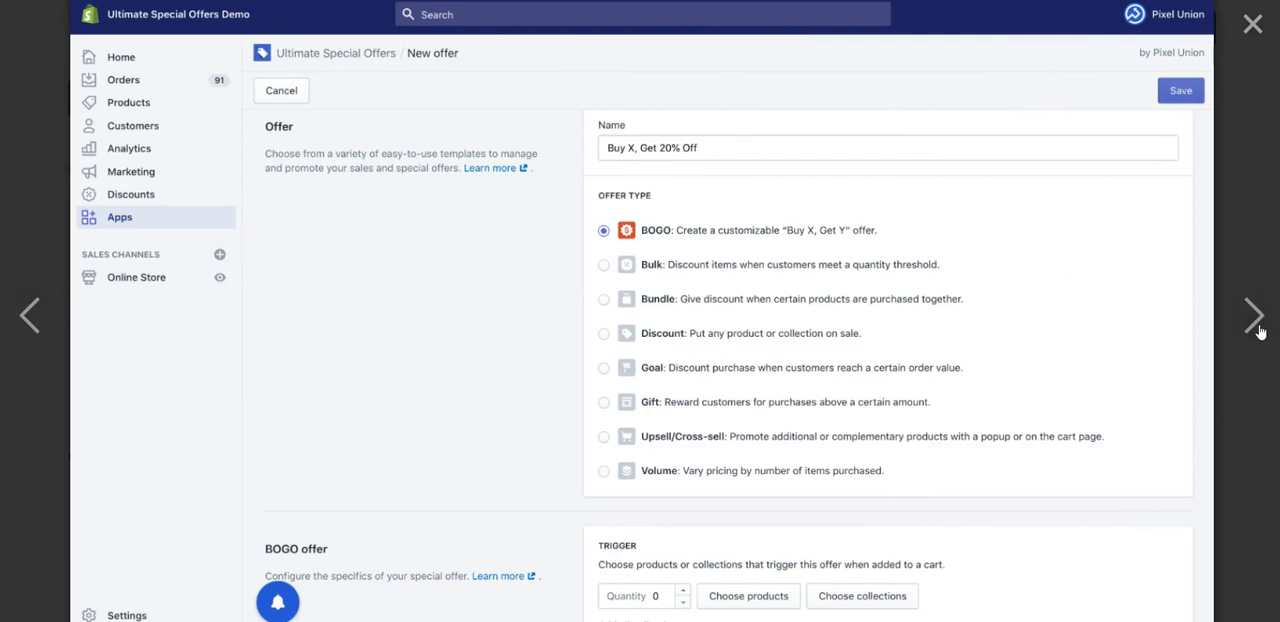
mouse_move(1116, 328)
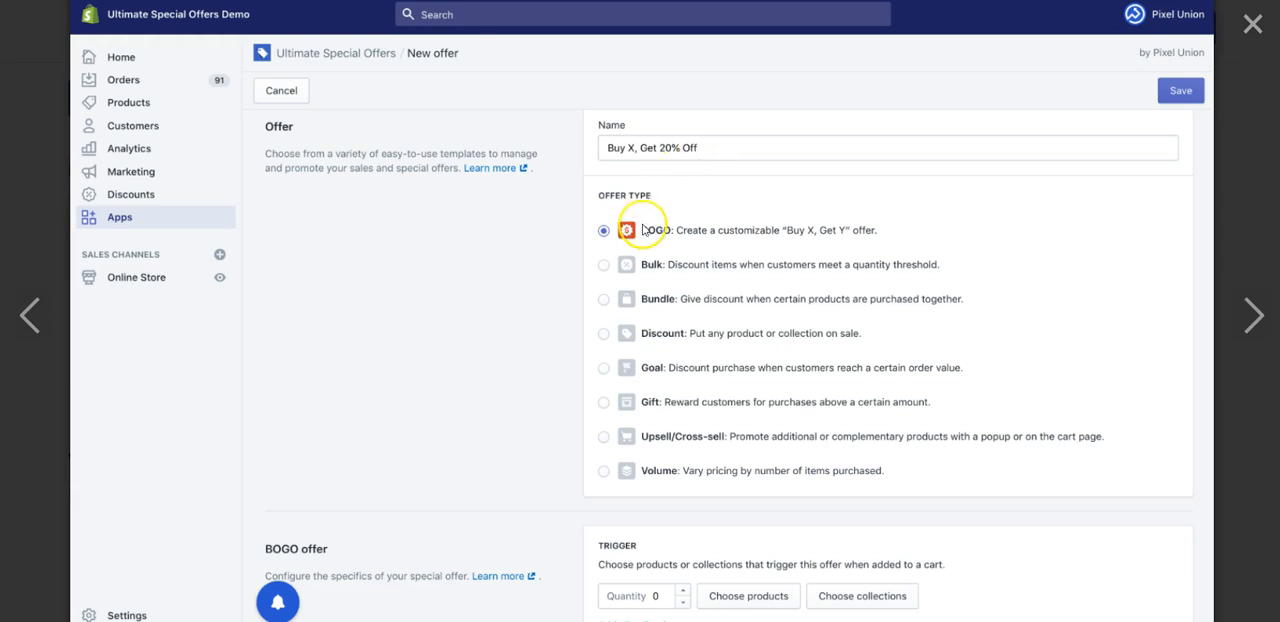
mouse_move(628, 264)
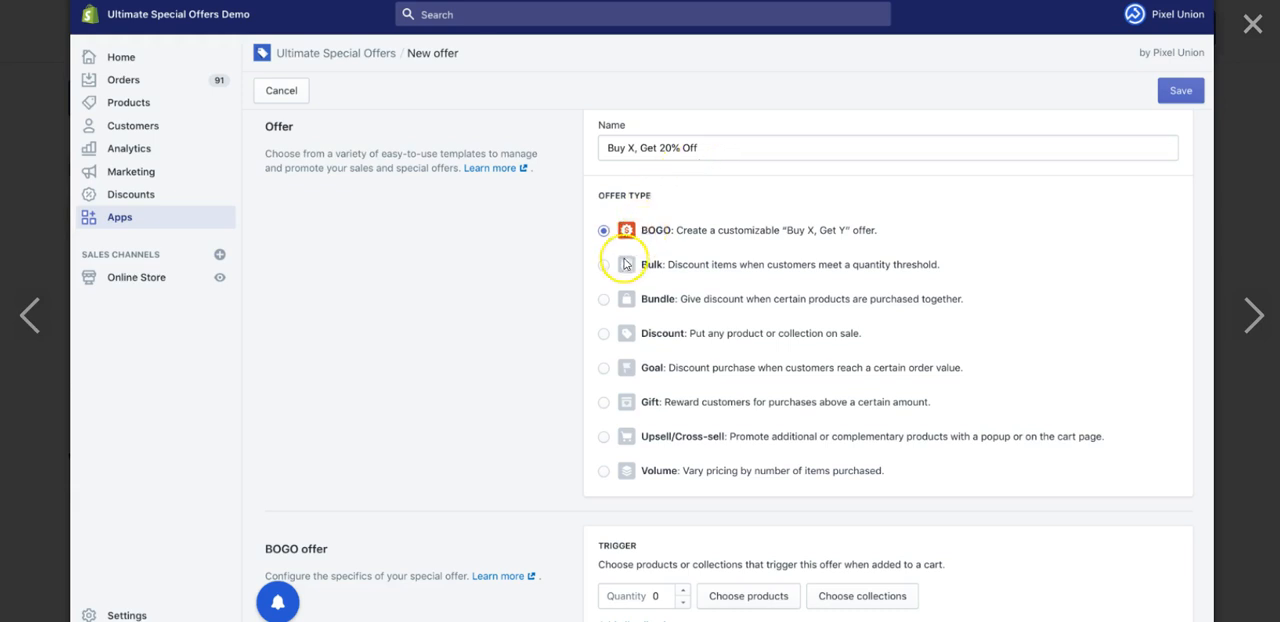
mouse_move(620, 300)
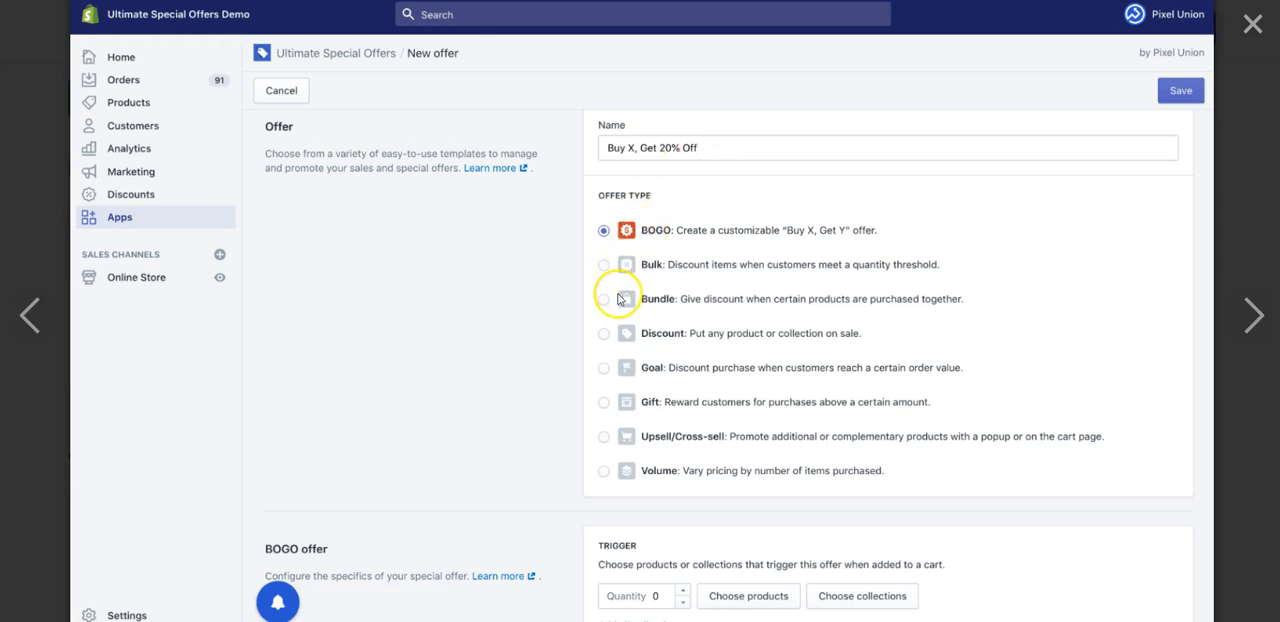
mouse_move(604, 438)
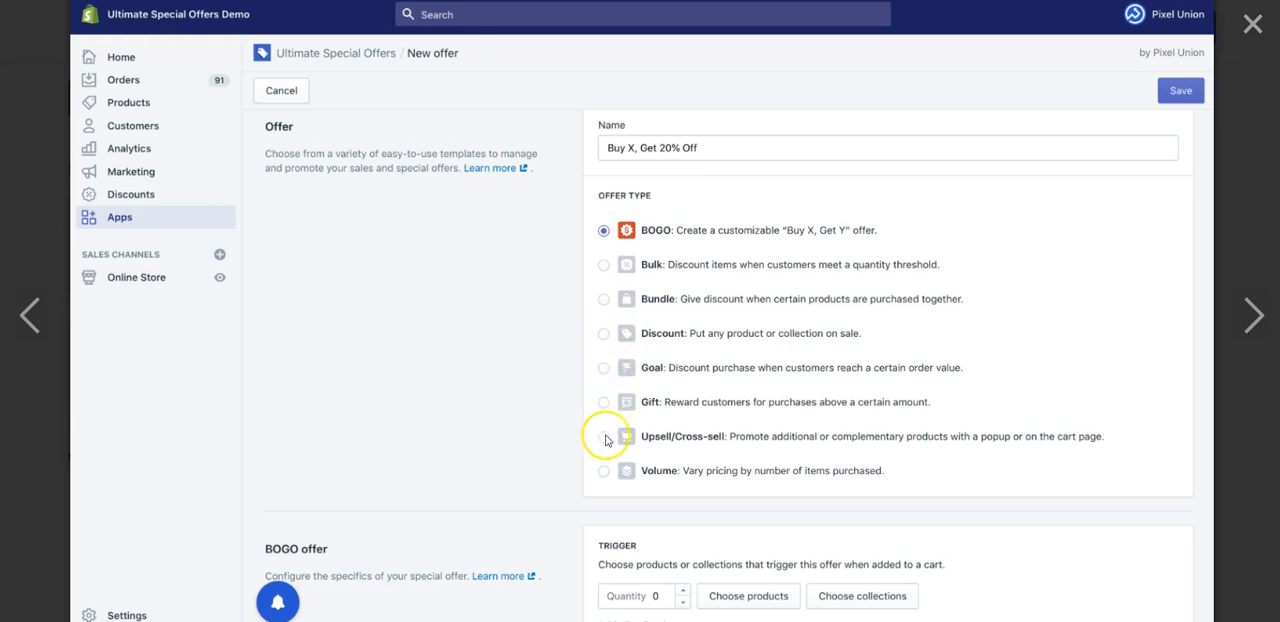
mouse_move(610, 486)
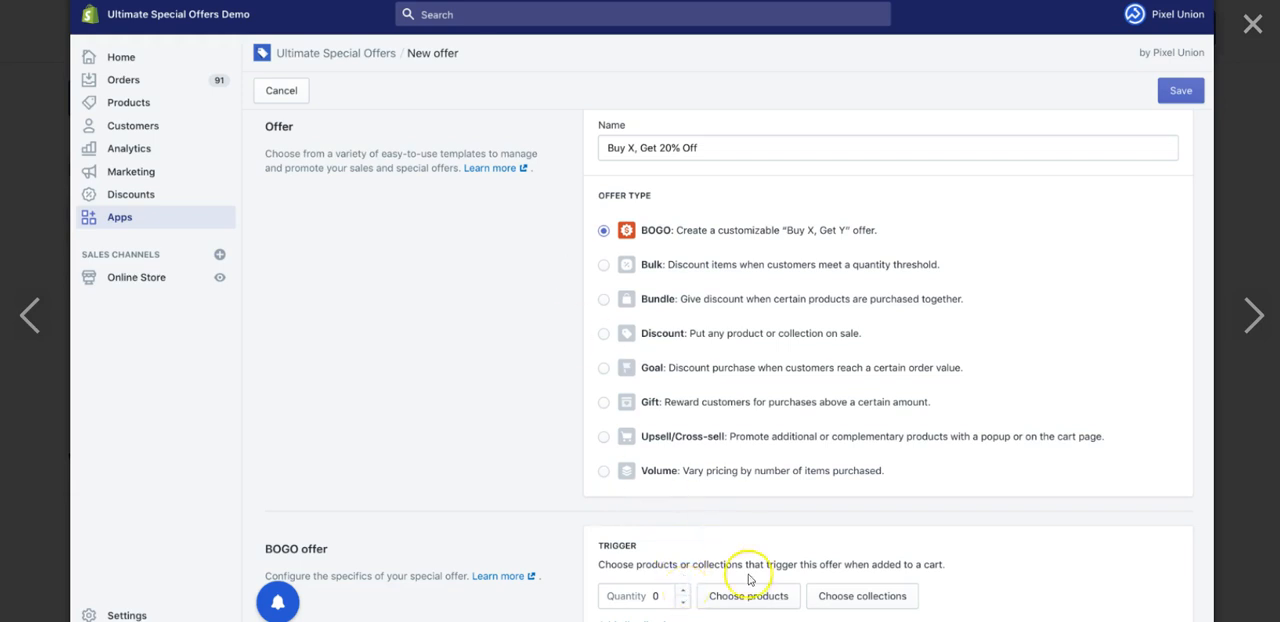
mouse_move(748, 596)
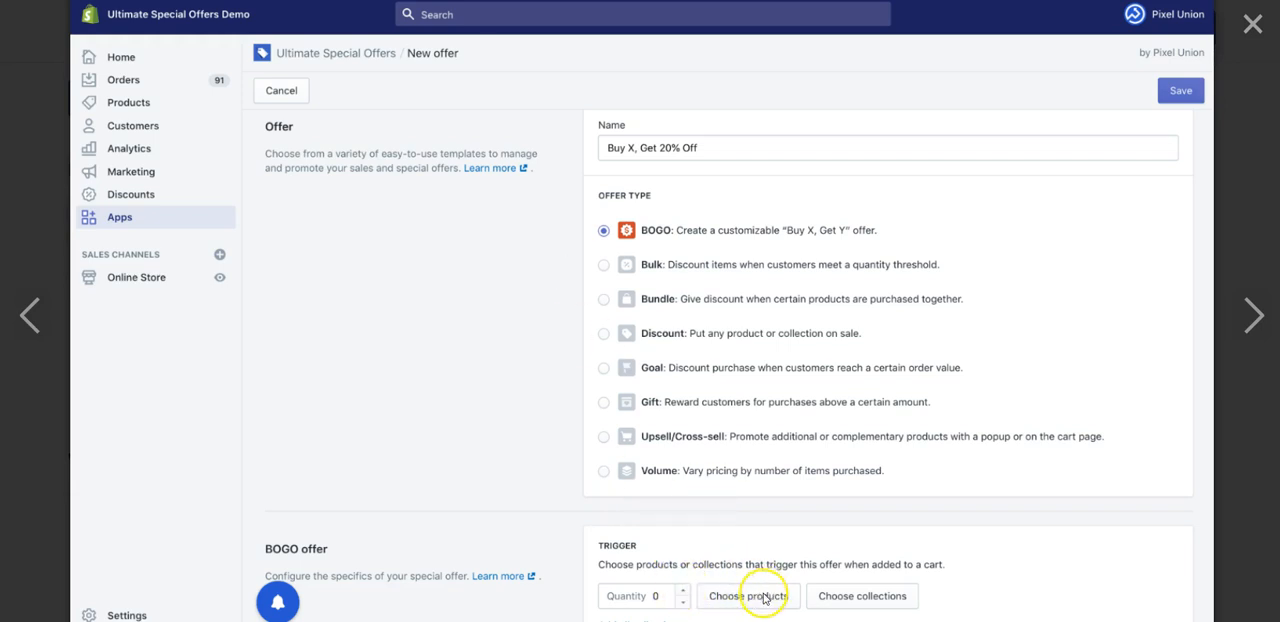
mouse_move(862, 596)
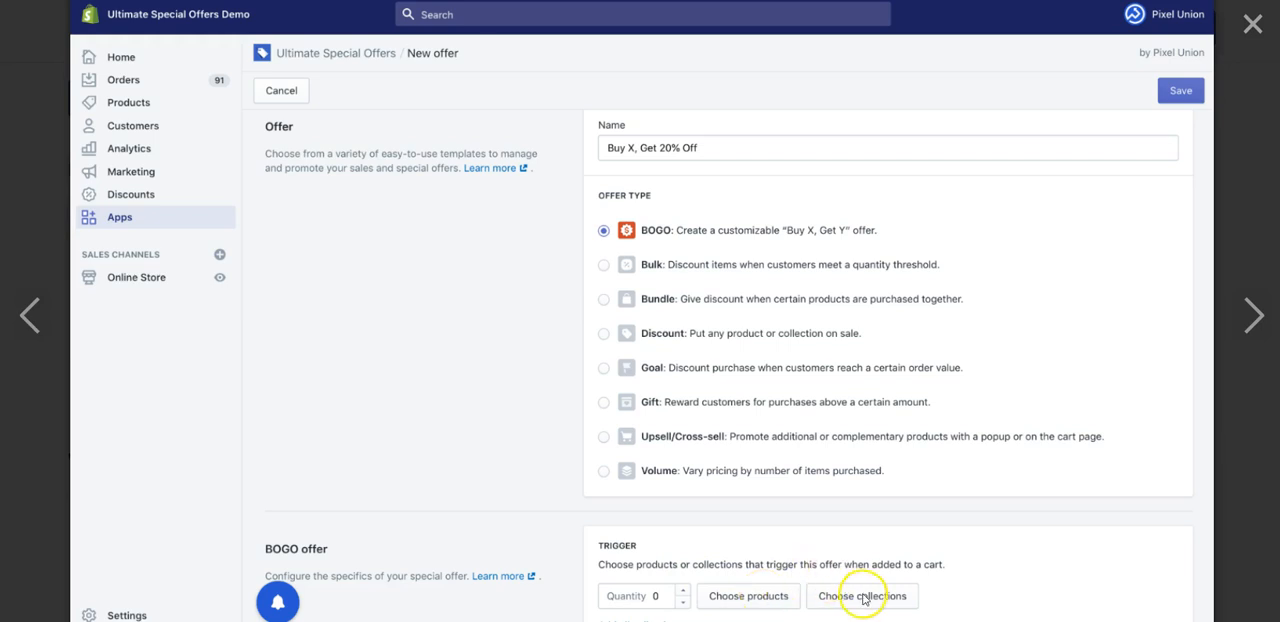
mouse_move(758, 570)
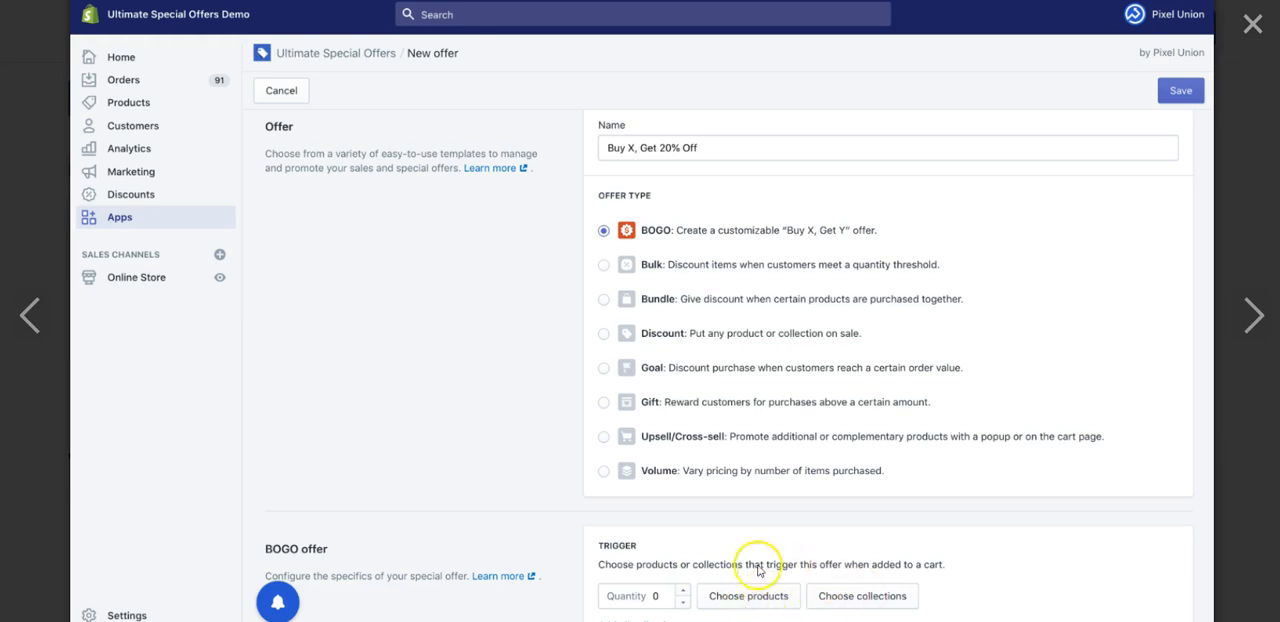
mouse_move(760, 544)
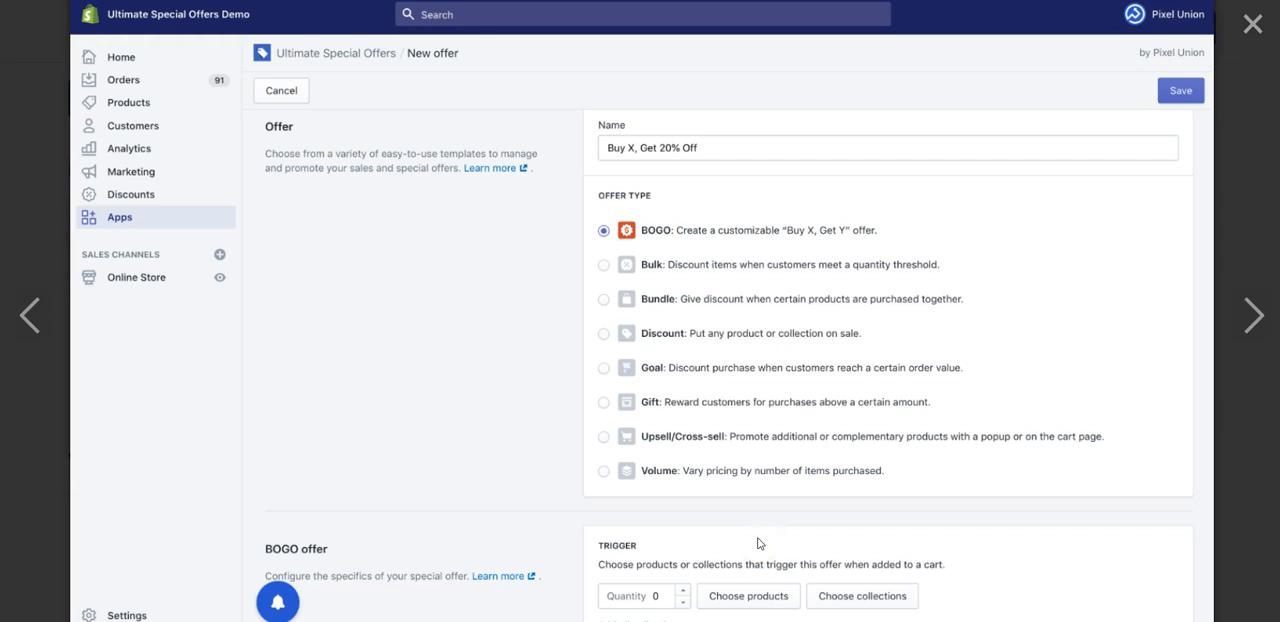
mouse_move(1226, 378)
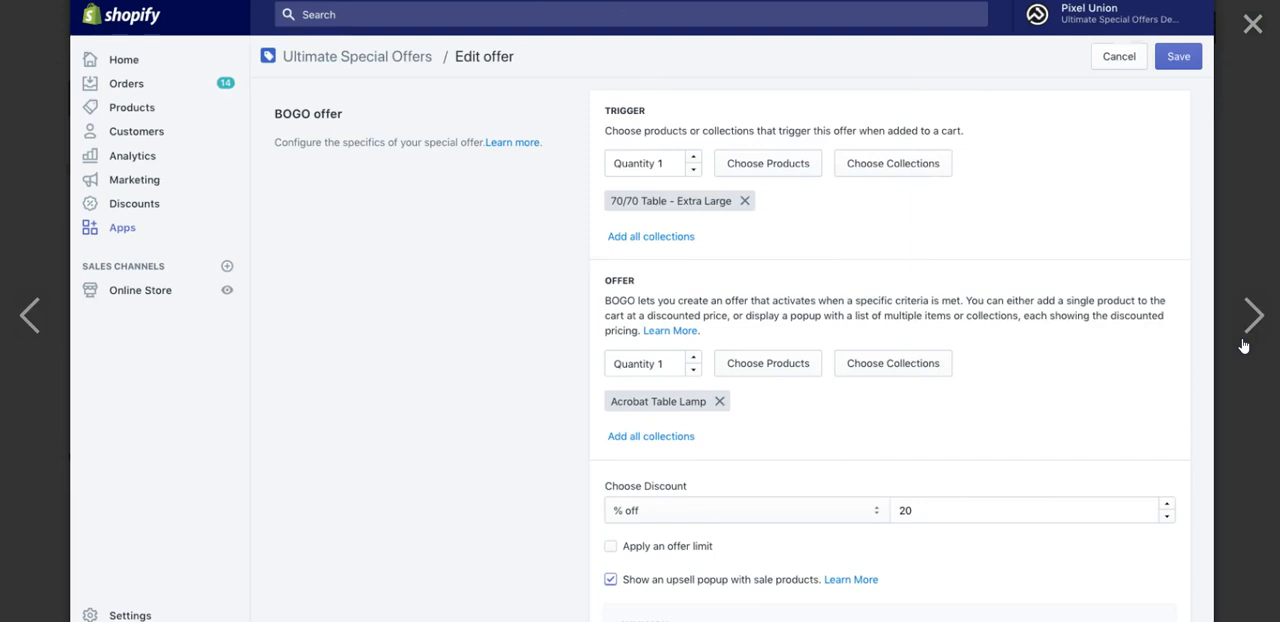
mouse_move(980, 230)
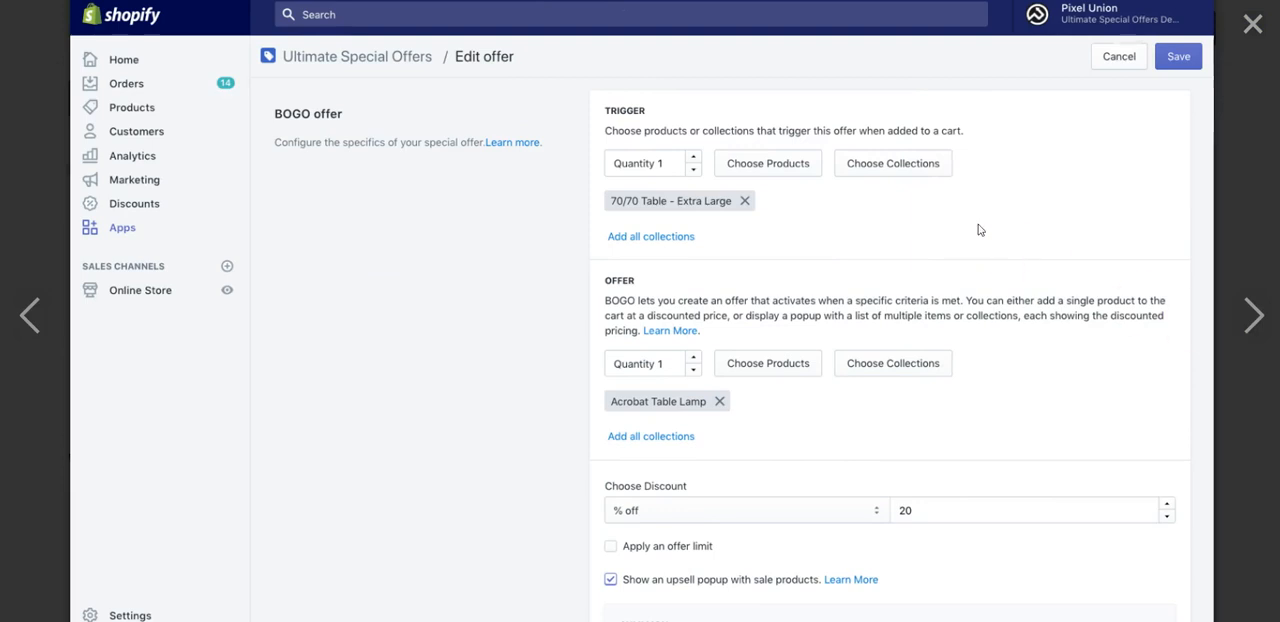
mouse_move(688, 164)
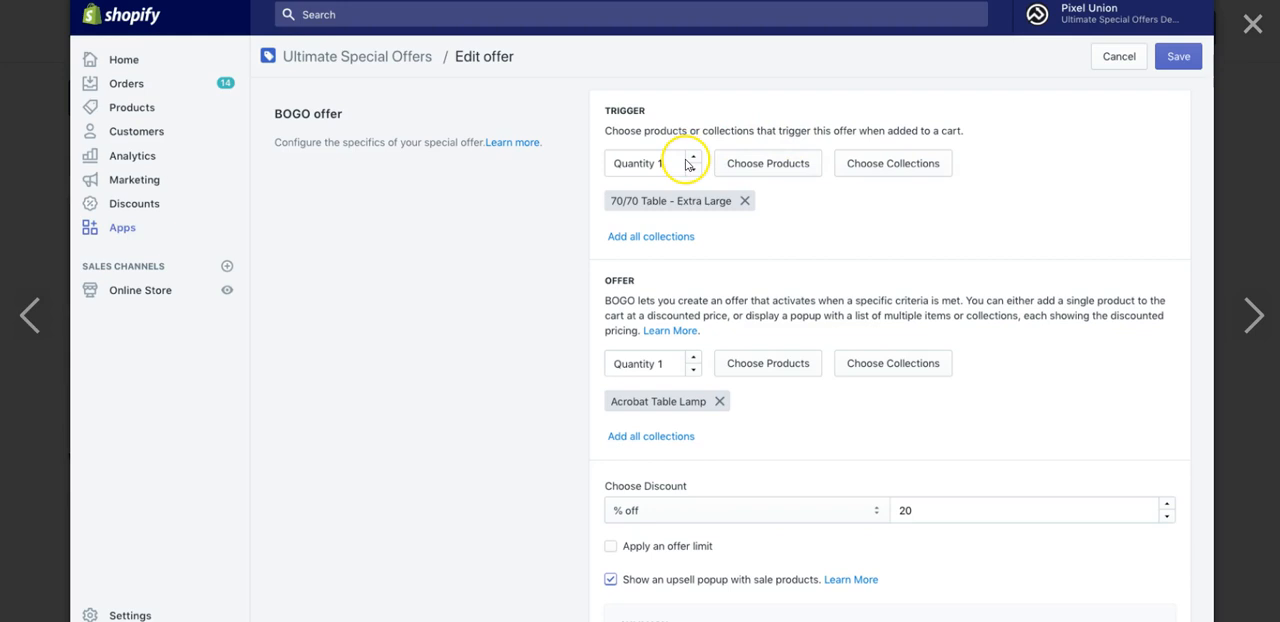
mouse_move(716, 168)
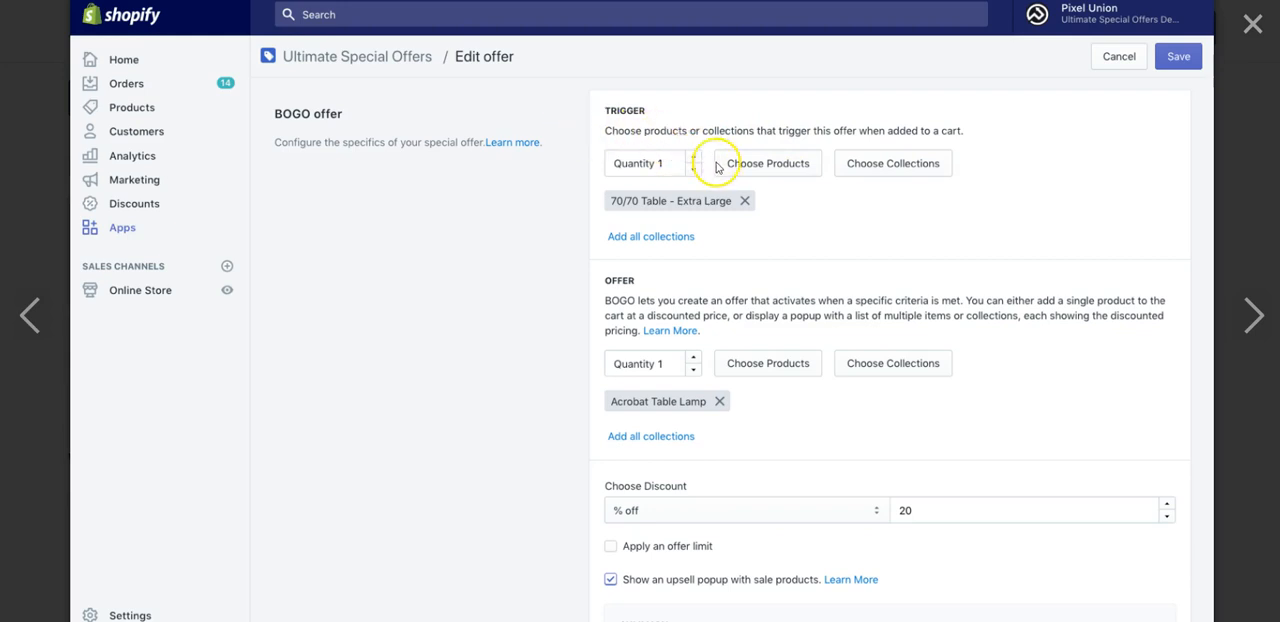
mouse_move(680, 204)
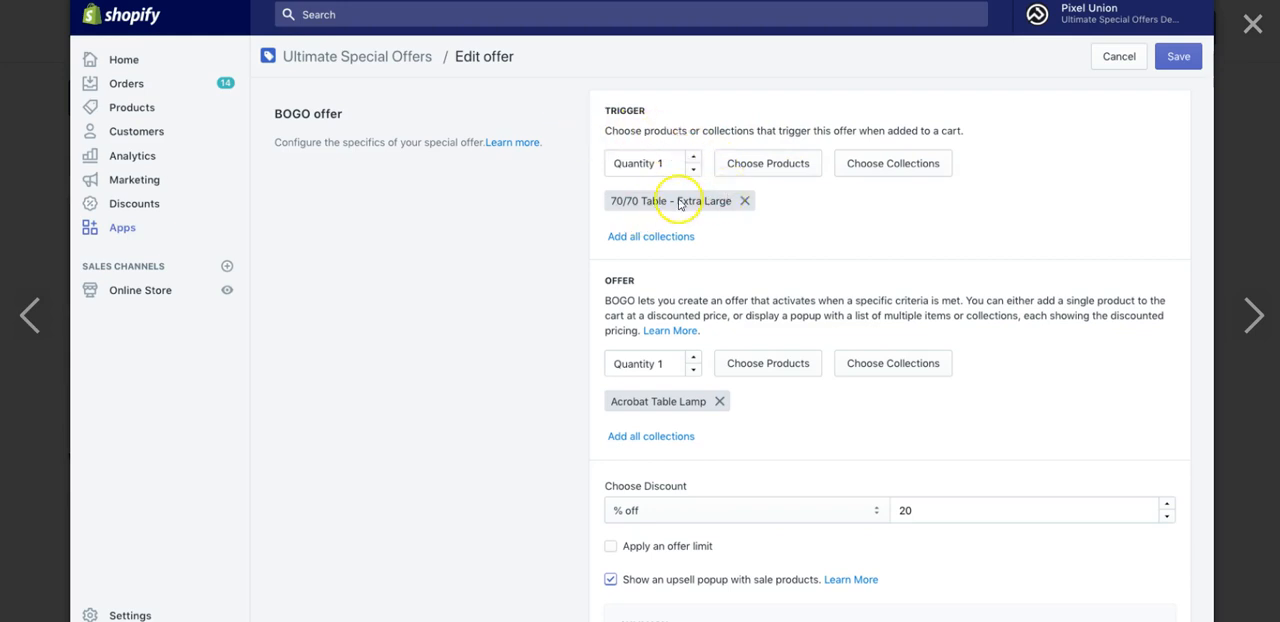
mouse_move(676, 212)
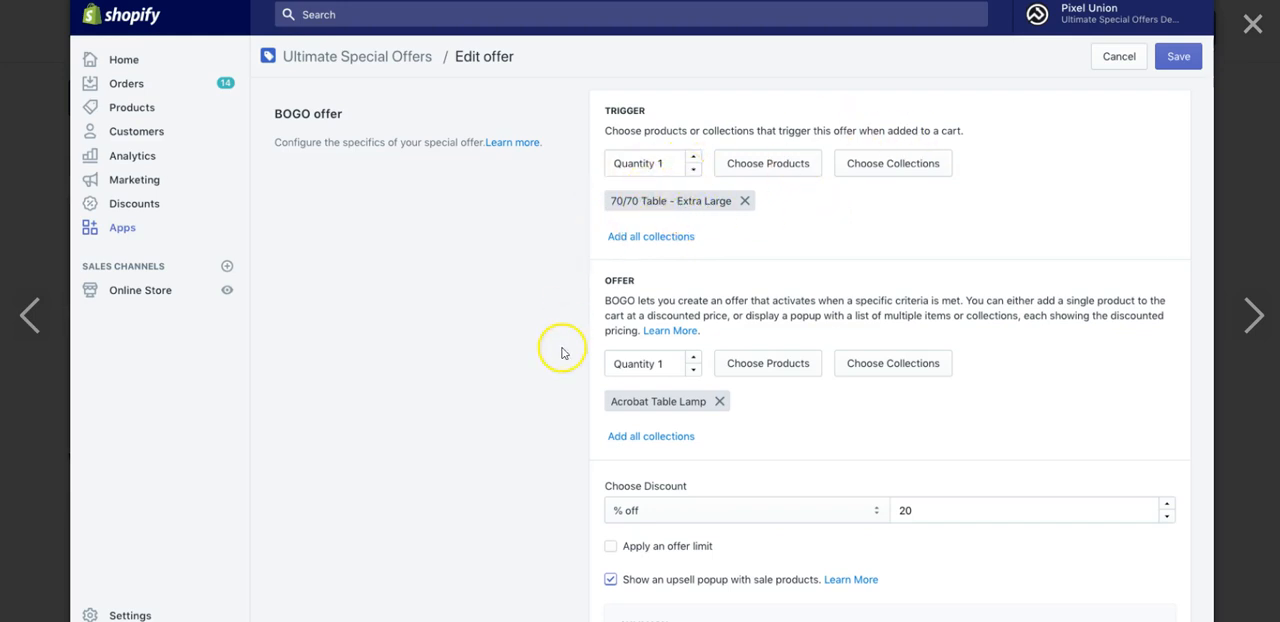
mouse_move(744, 512)
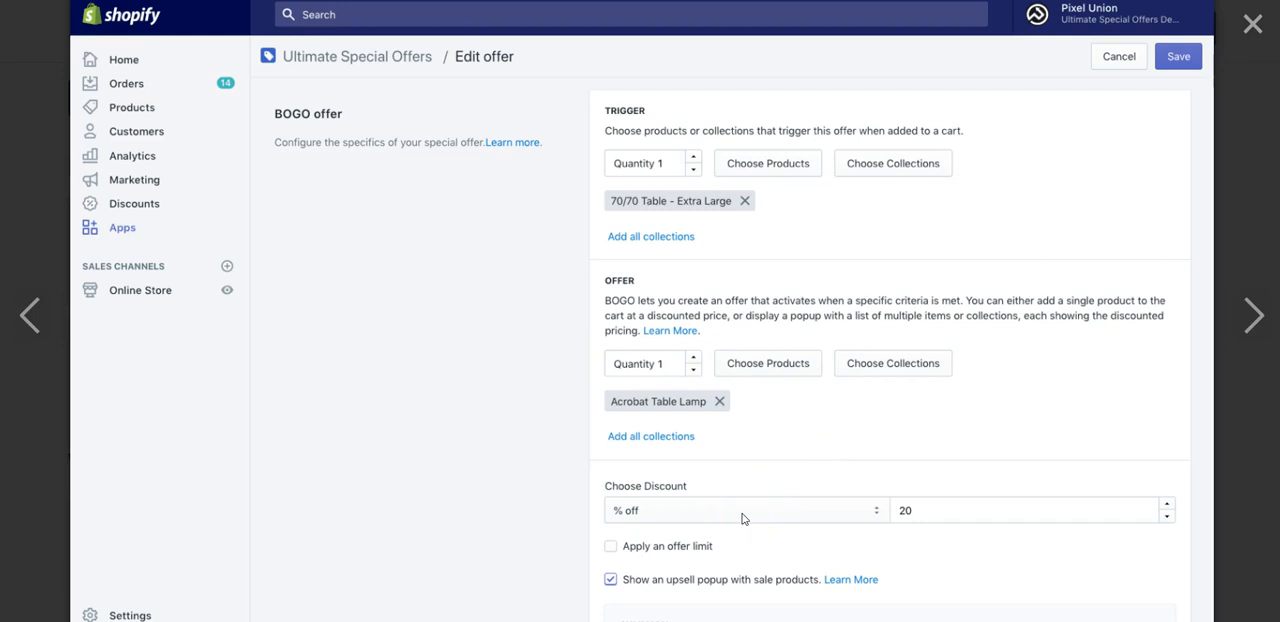
mouse_move(680, 544)
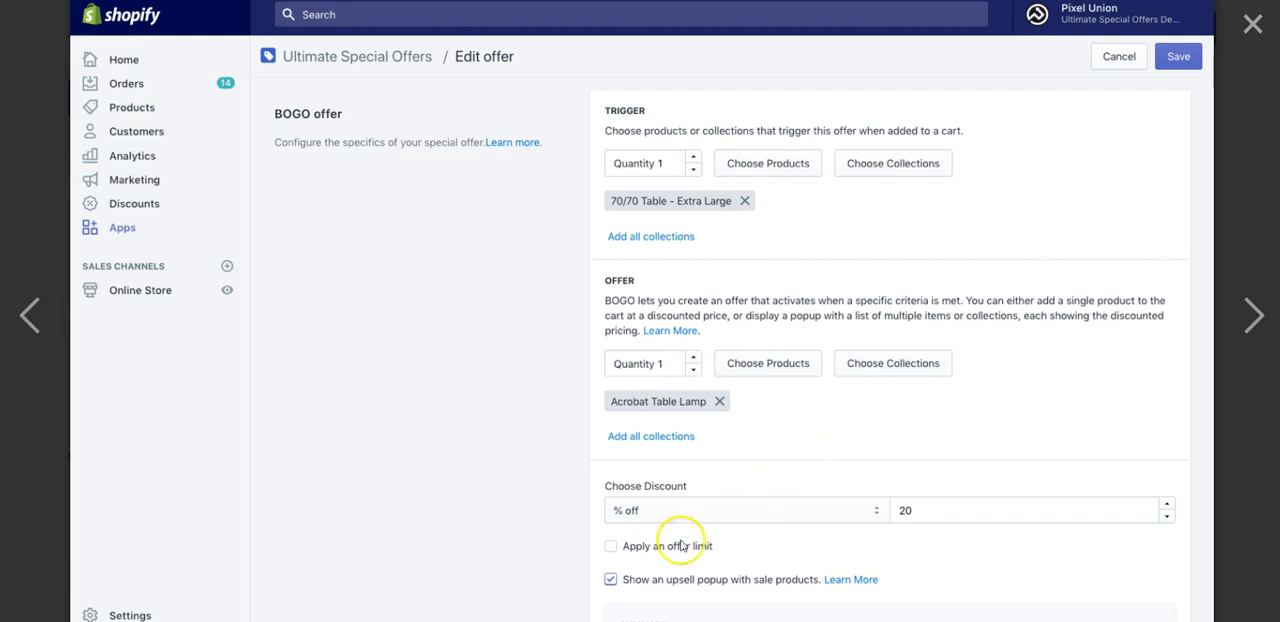
mouse_move(622, 558)
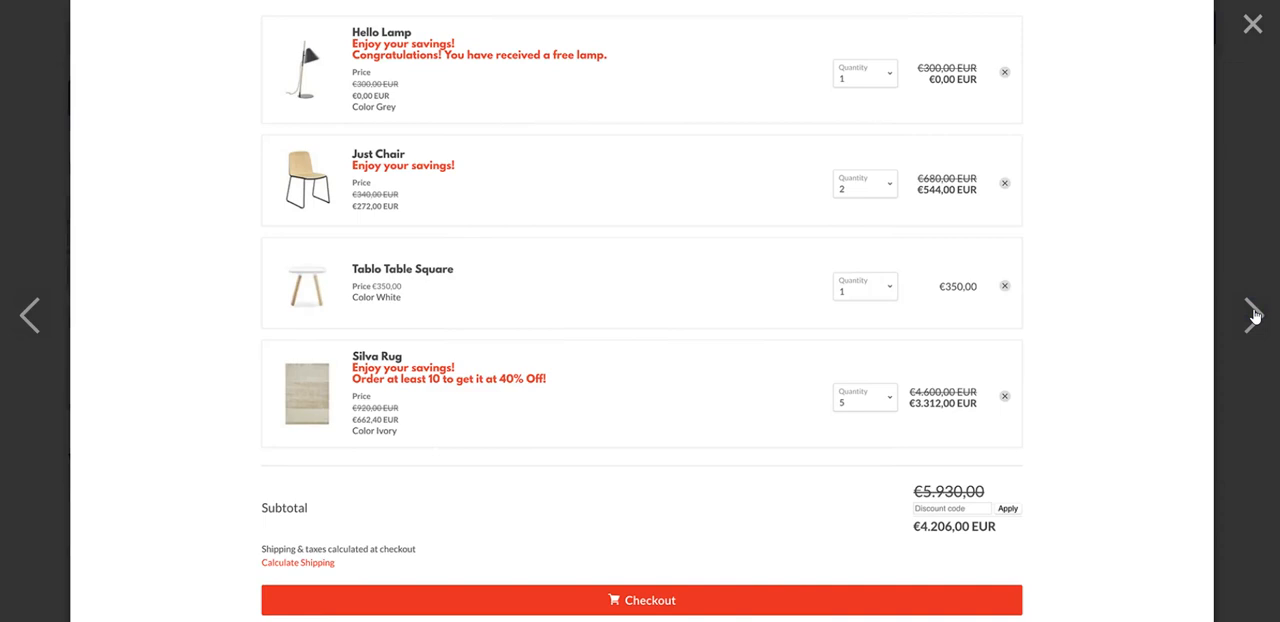
mouse_move(452, 204)
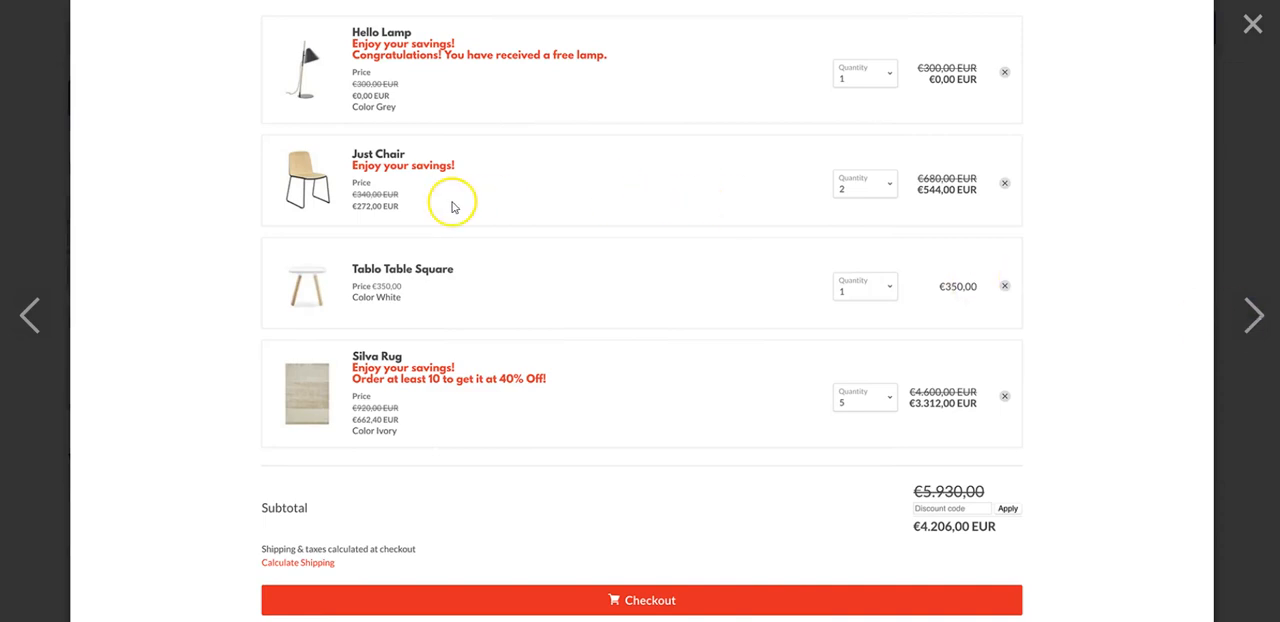
mouse_move(520, 288)
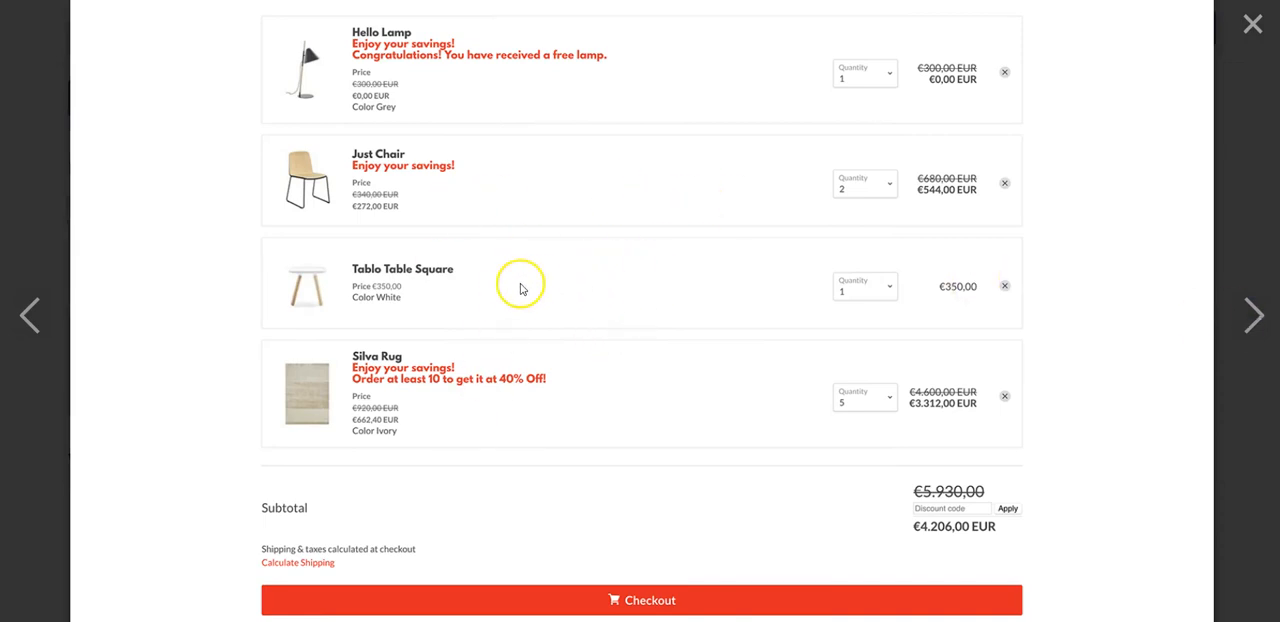
mouse_move(468, 68)
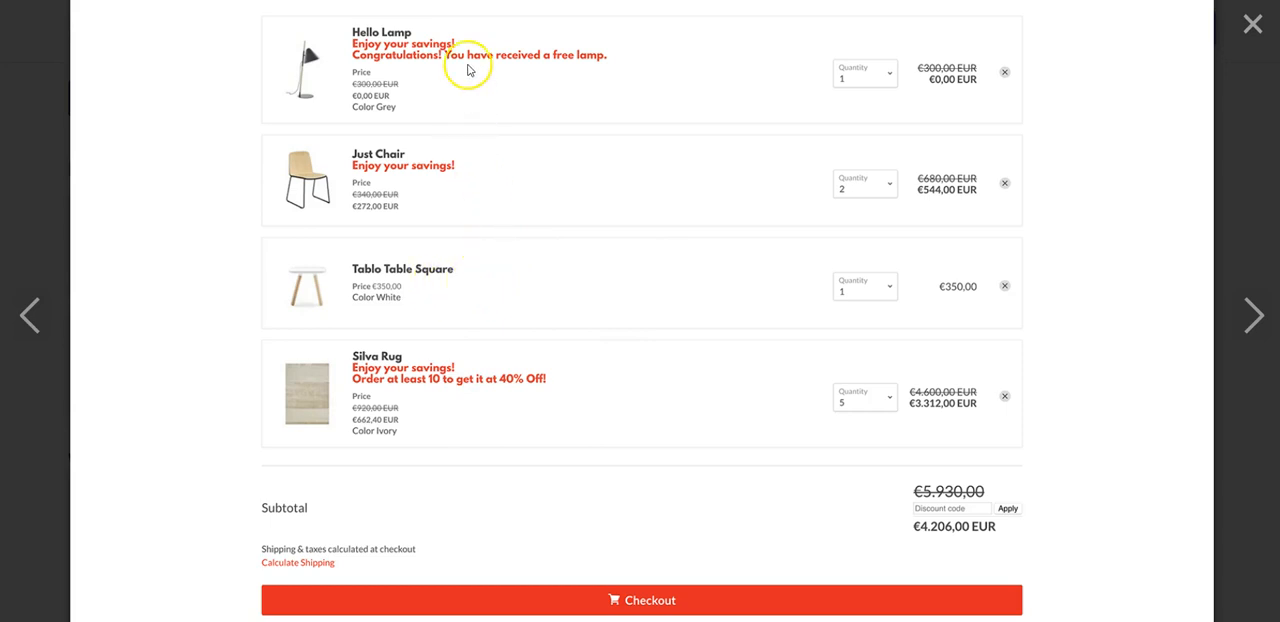
mouse_move(484, 348)
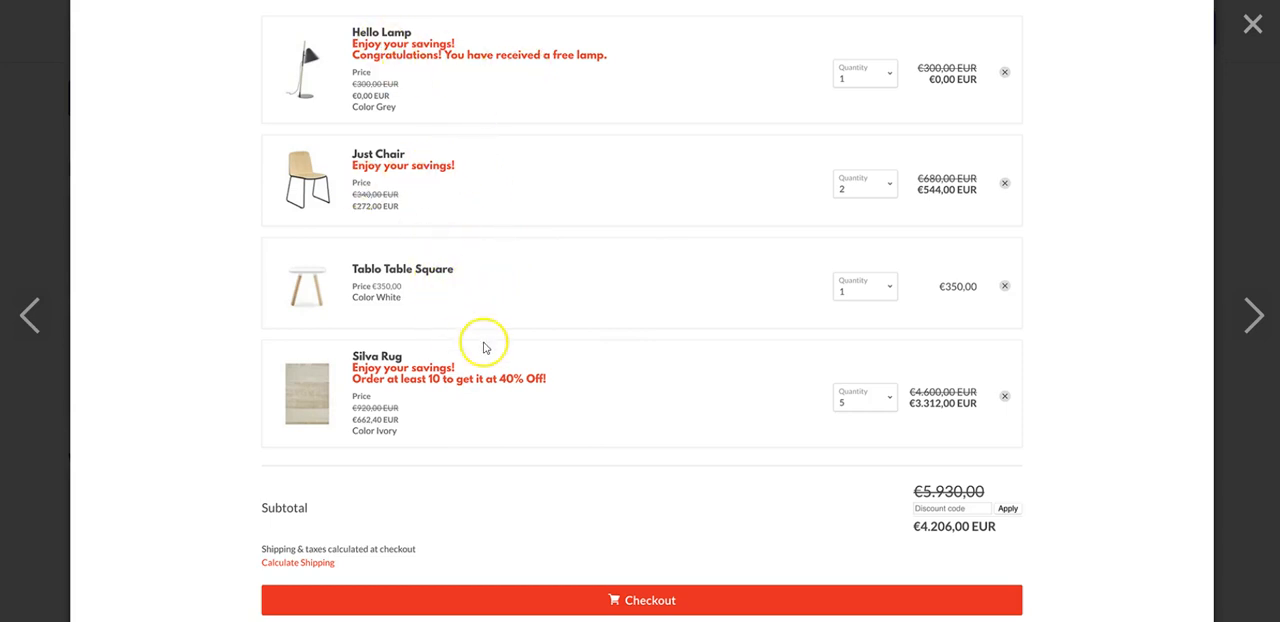
mouse_move(1252, 312)
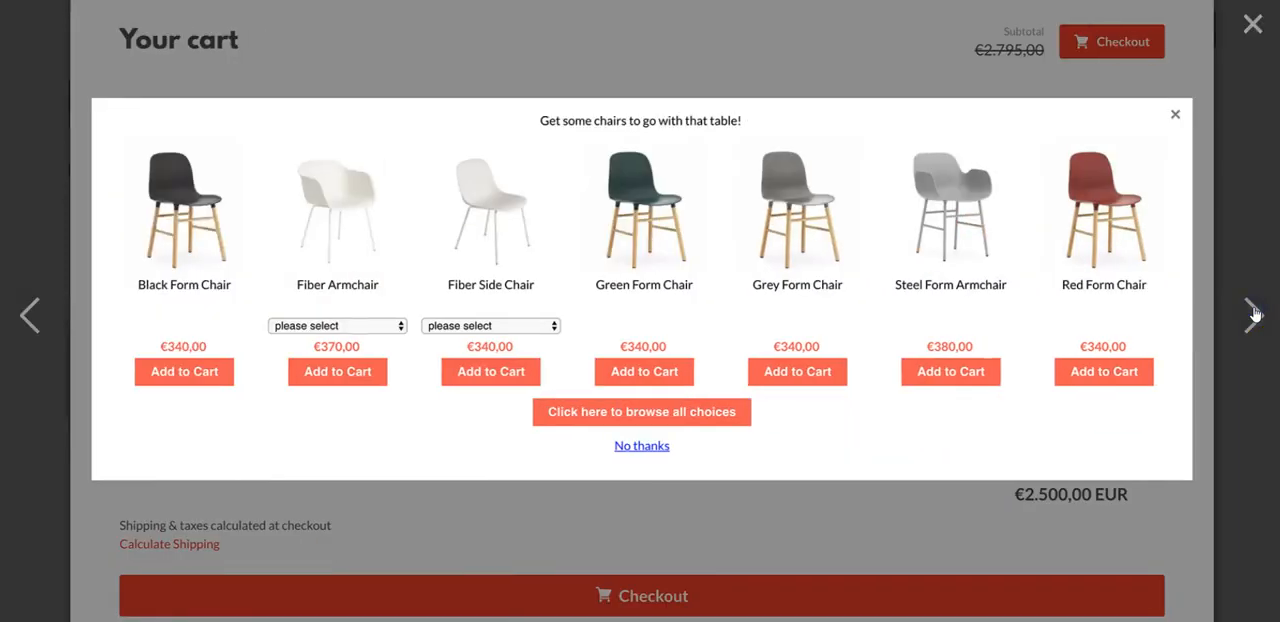
mouse_move(852, 232)
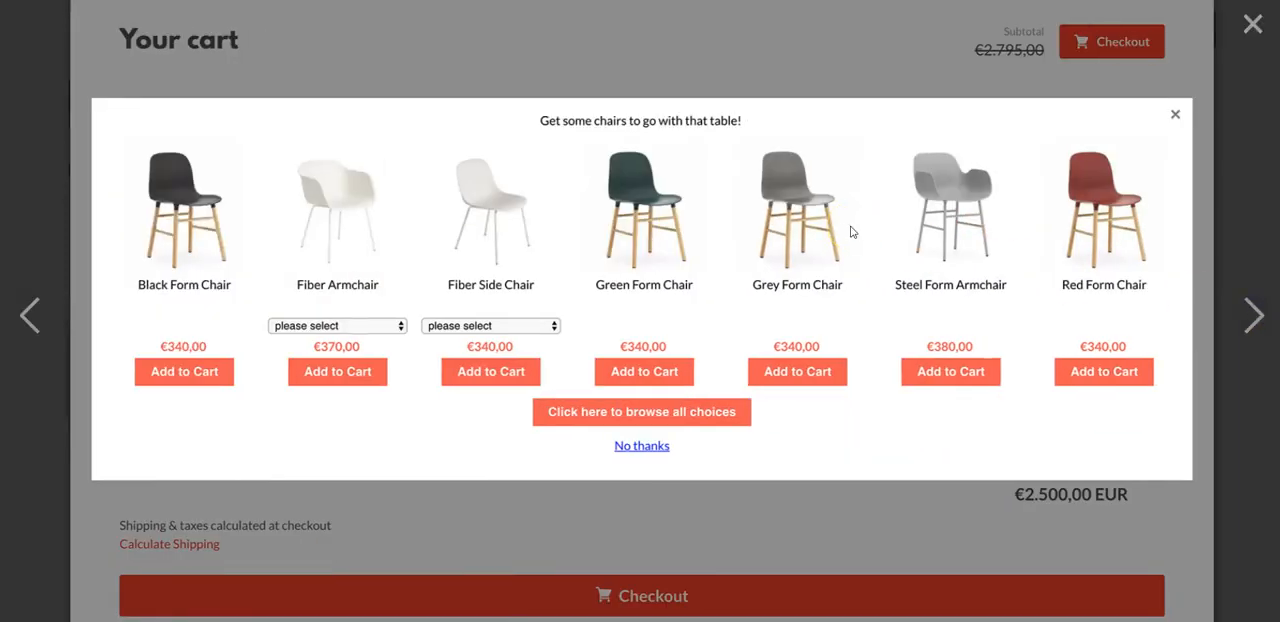
mouse_move(308, 284)
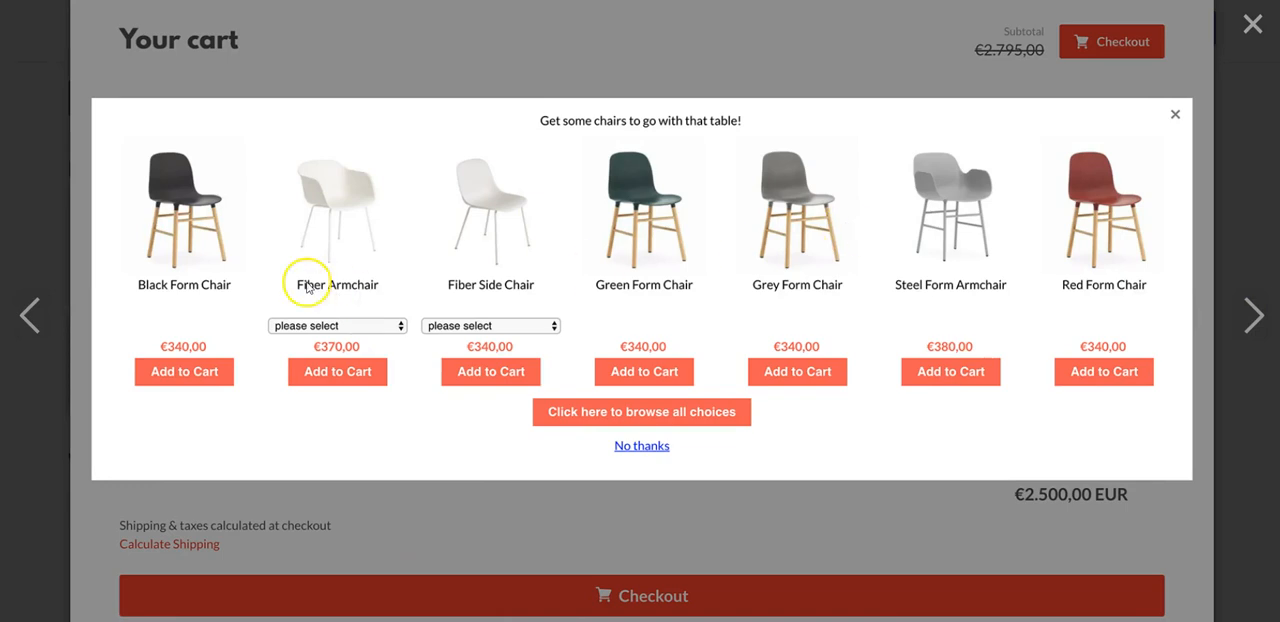
mouse_move(1232, 254)
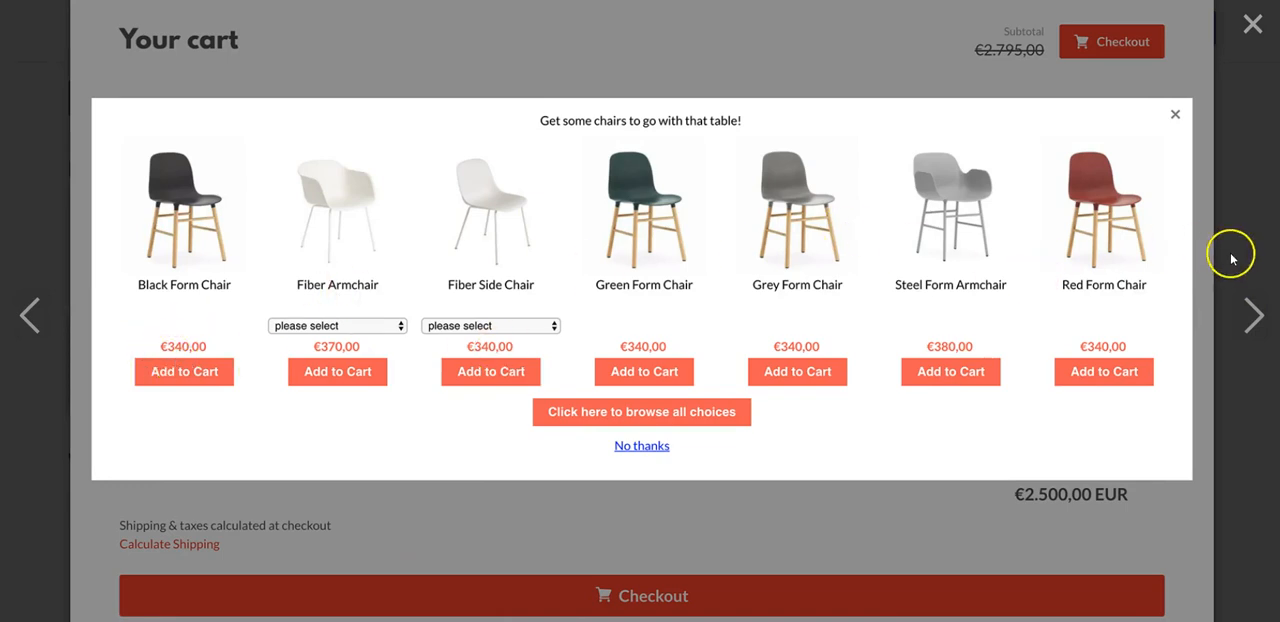
mouse_move(1220, 100)
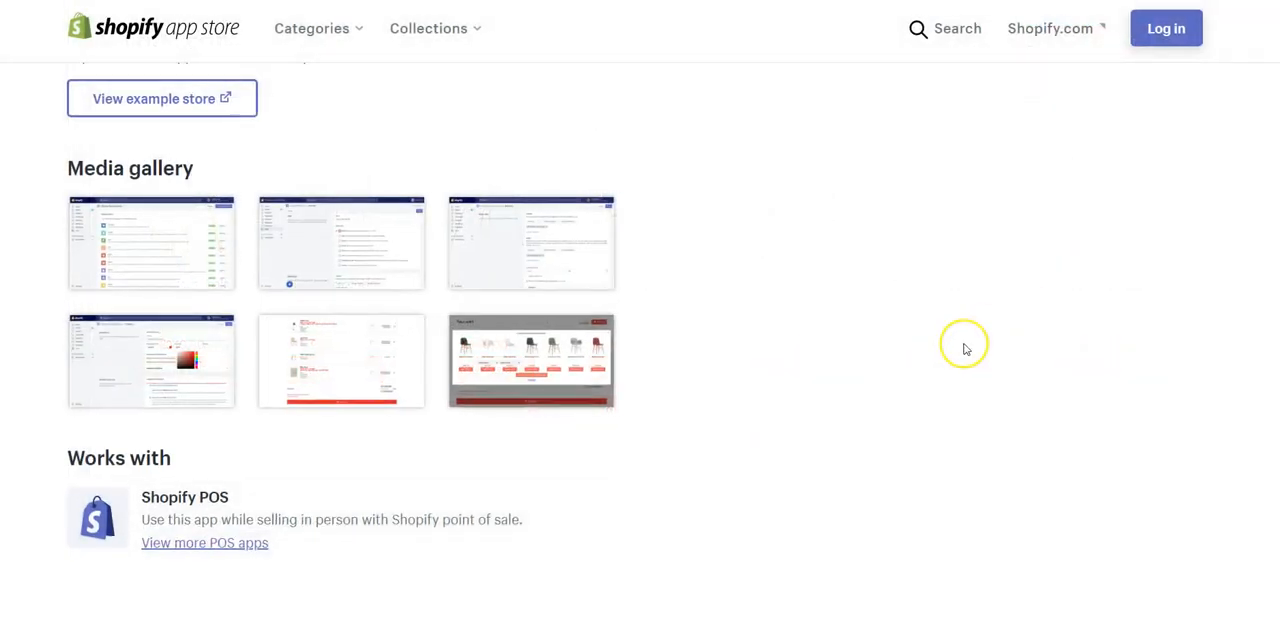
Scroll down to the Pricing plans, then back up to the listing header with rating and $19/month trial.
scroll(down, 3)
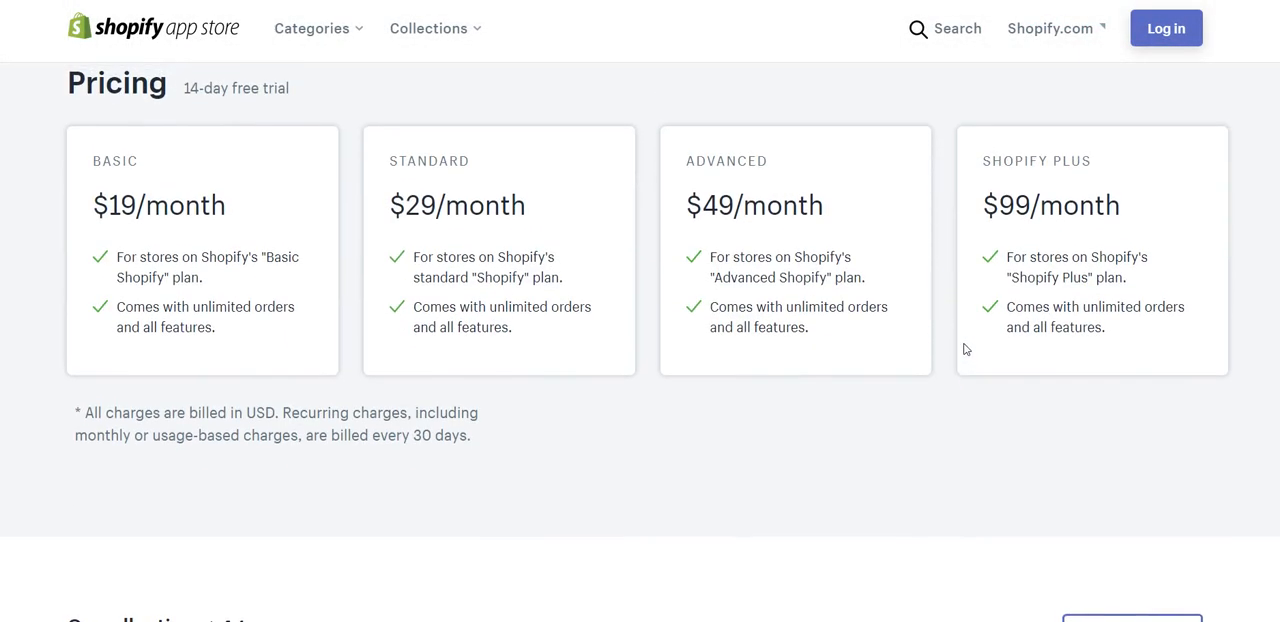
scroll(down, 3)
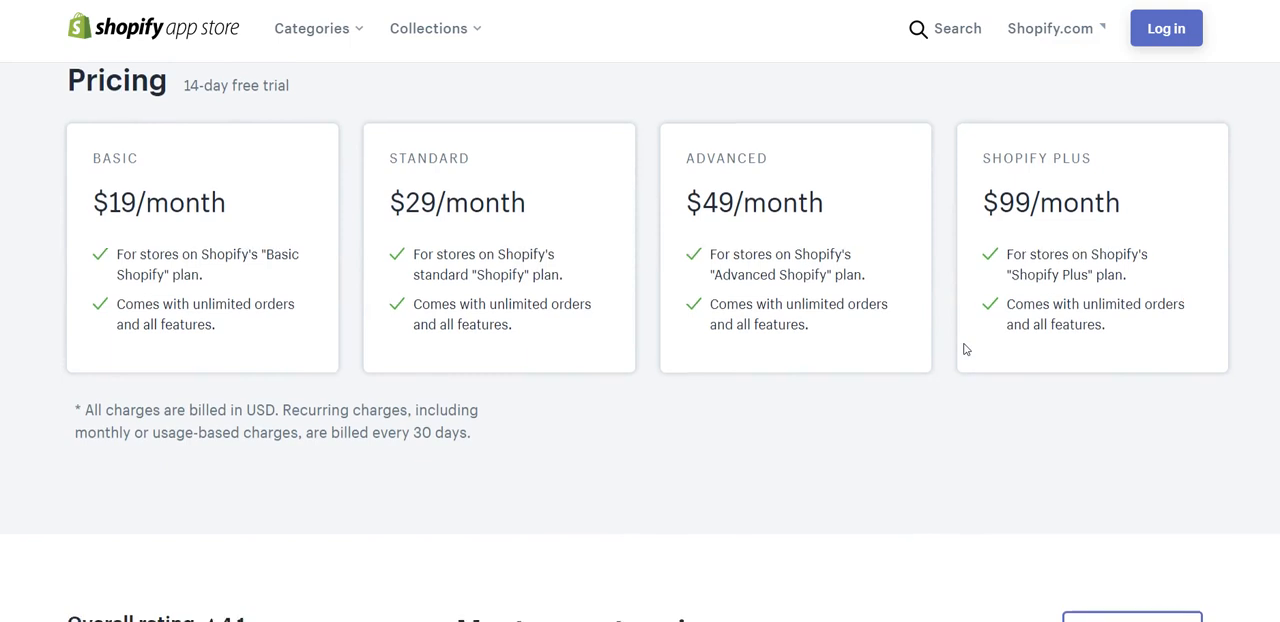
scroll(down, 3)
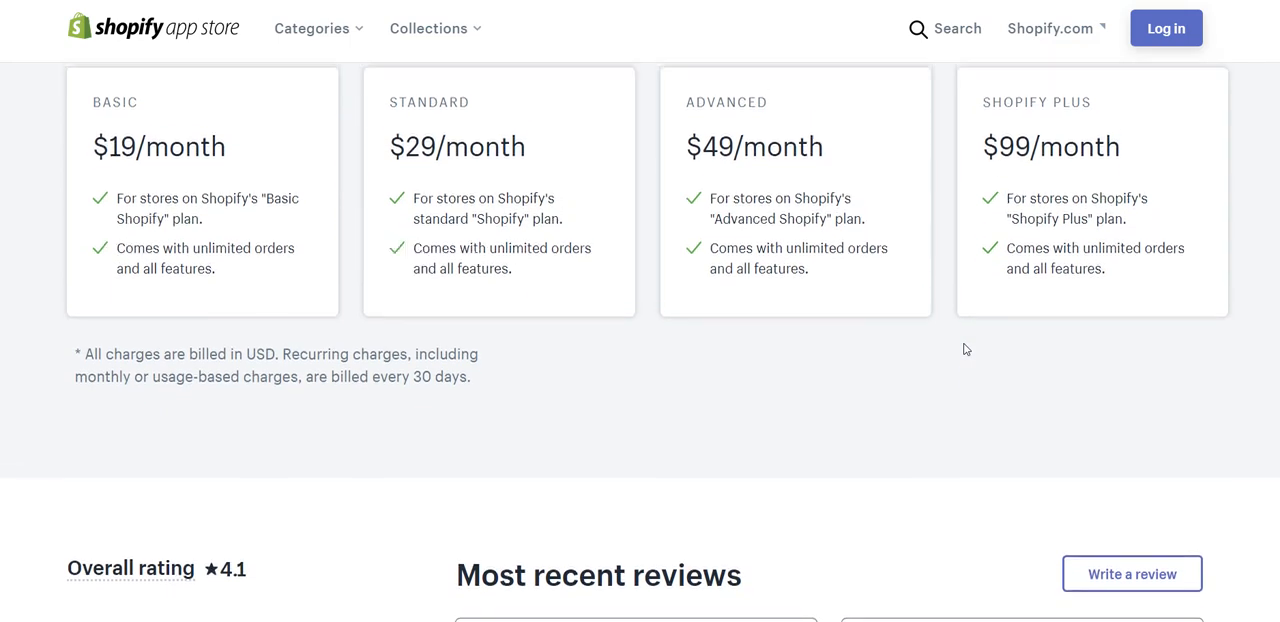
scroll(up, 3)
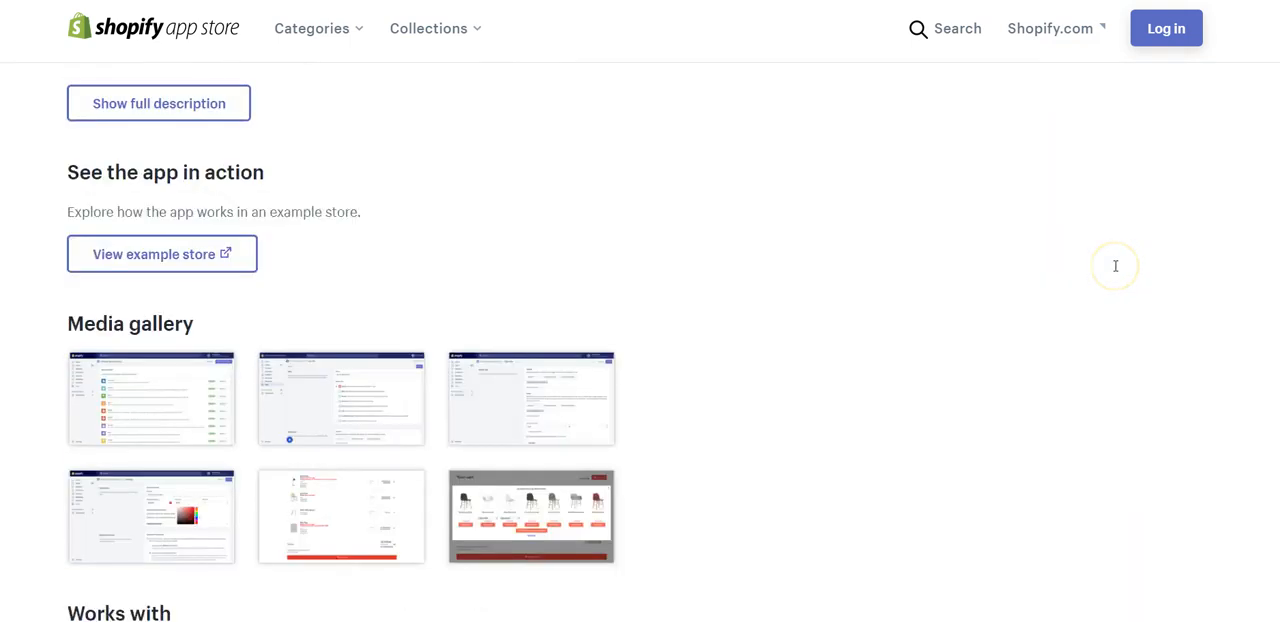
scroll(up, 3)
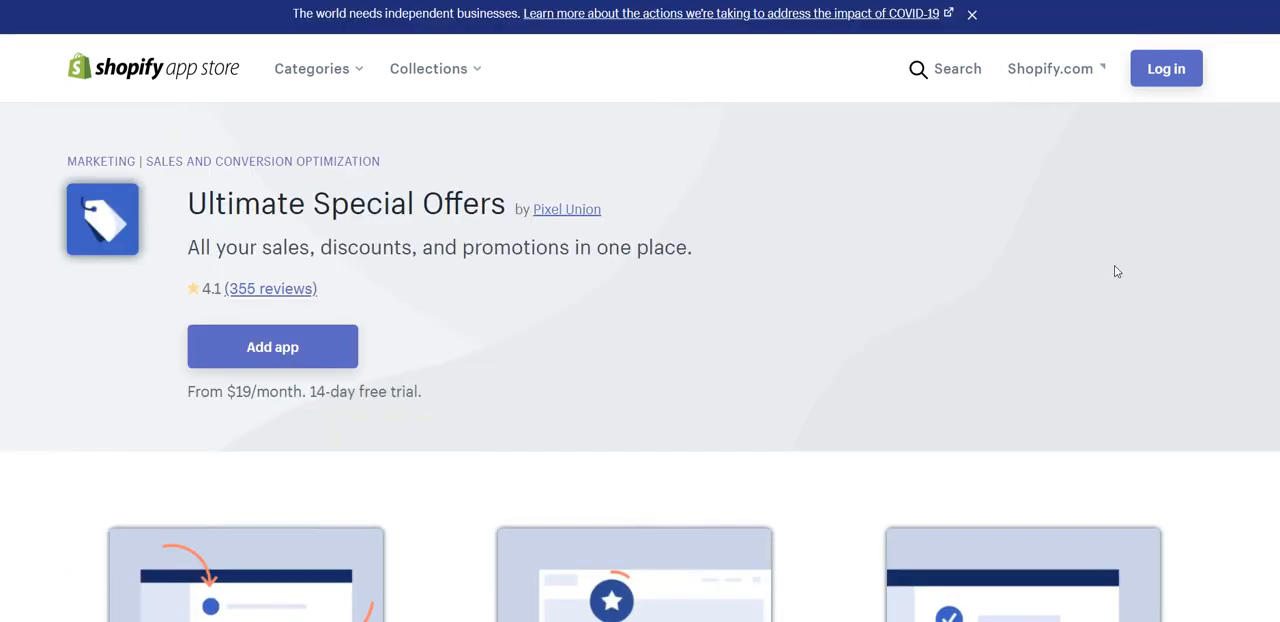